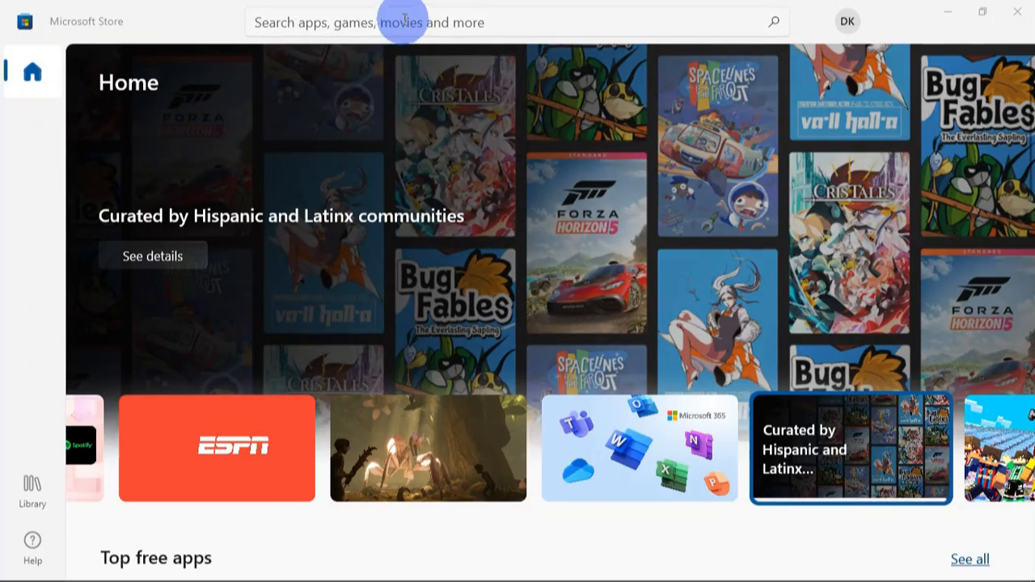
Search the Microsoft Store for "share x"
text(share x)
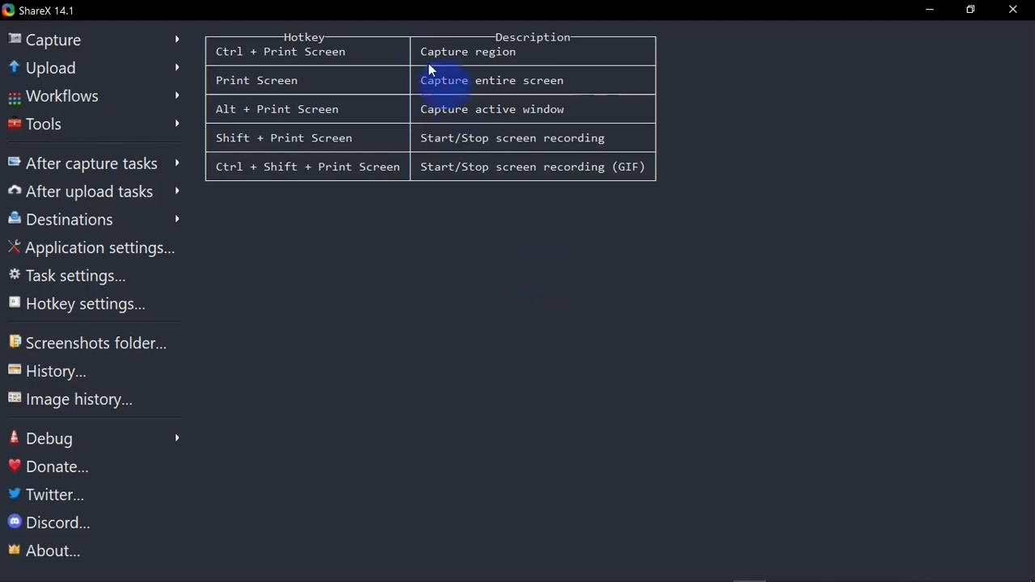
mouse_move(331, 96)
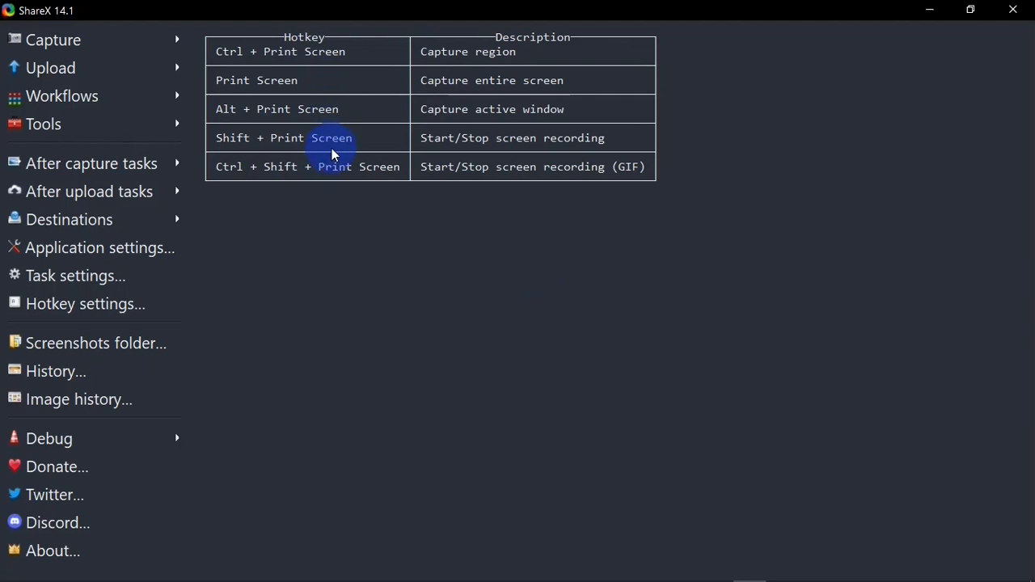
mouse_move(270, 60)
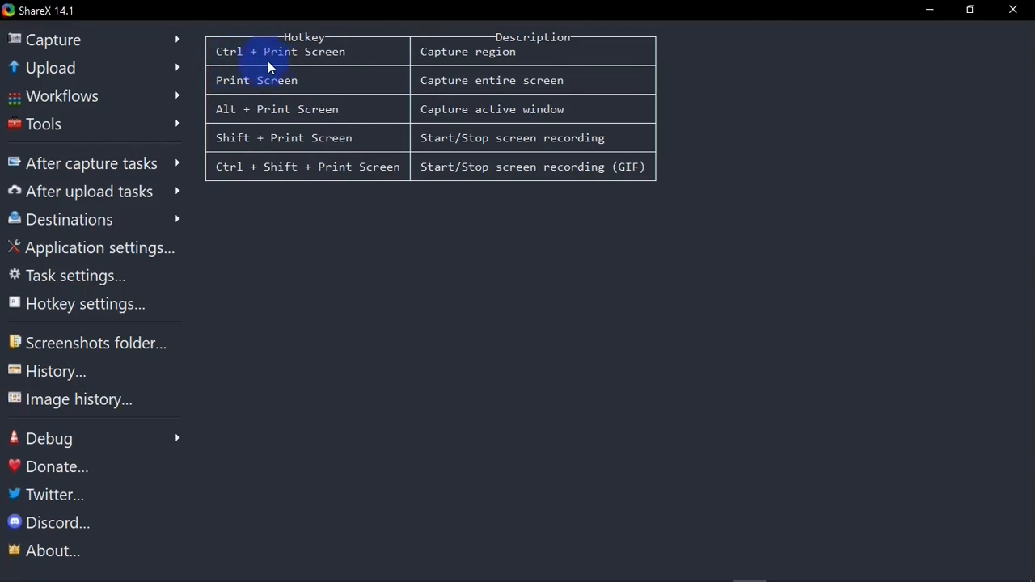
mouse_move(546, 53)
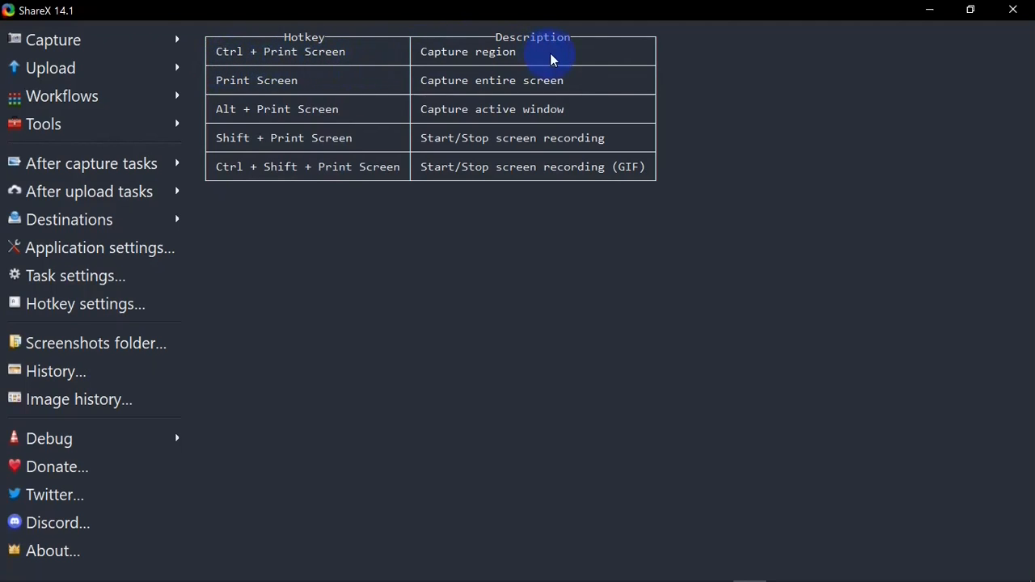
mouse_move(589, 78)
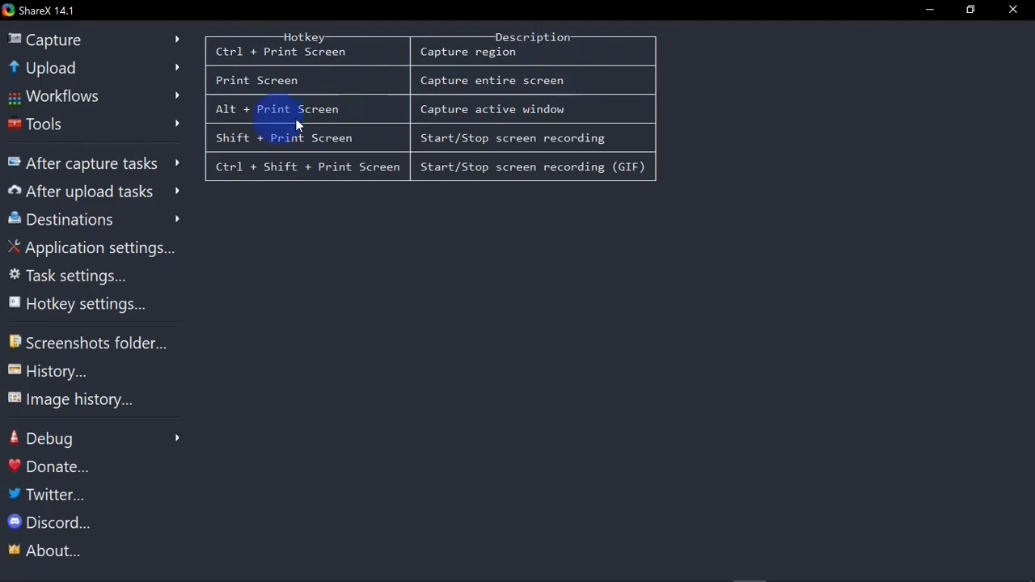
mouse_move(562, 122)
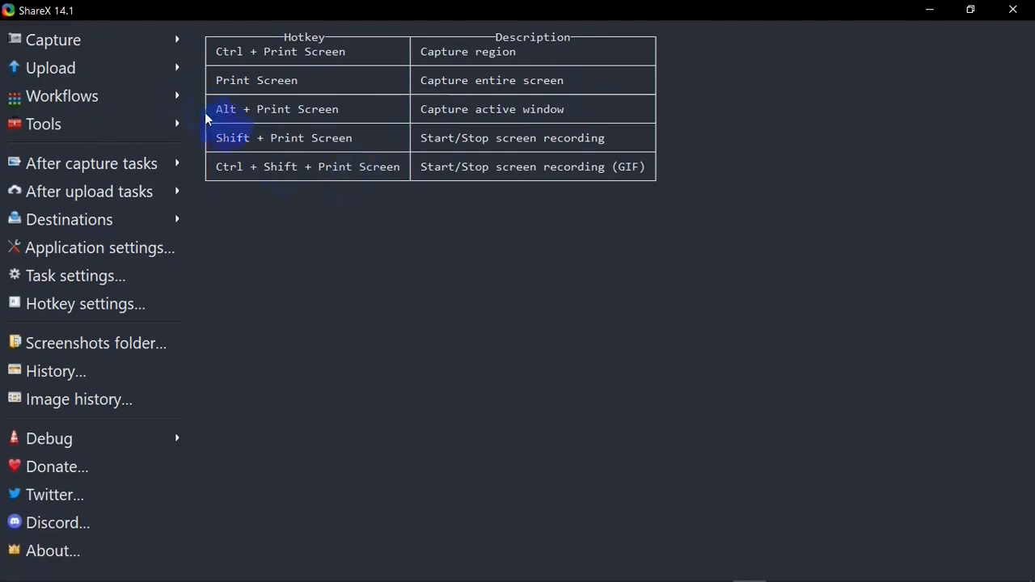
mouse_move(114, 405)
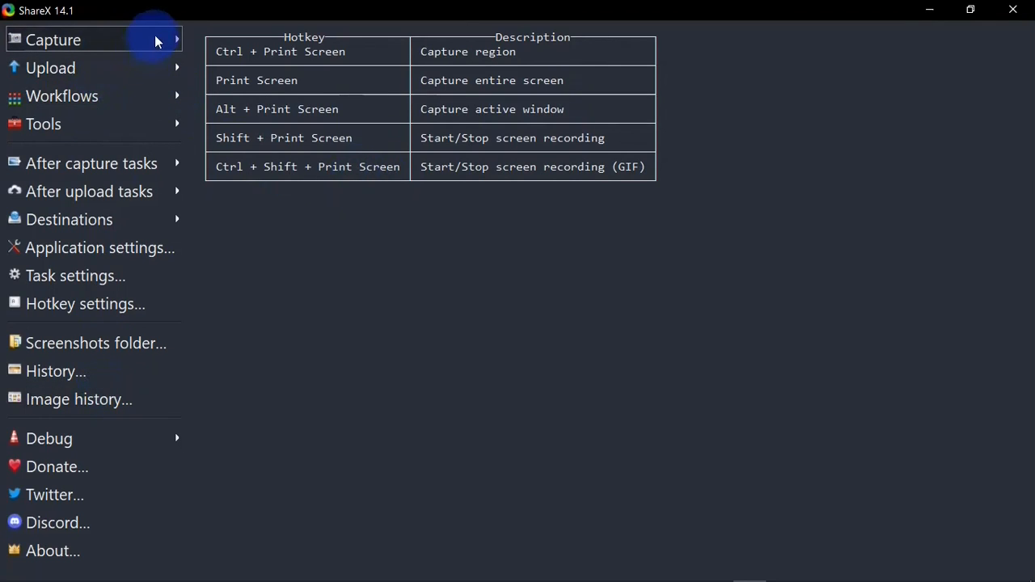
Capture a fullscreen screenshot, then a window screenshot of ShareX 14.1
click(57, 39)
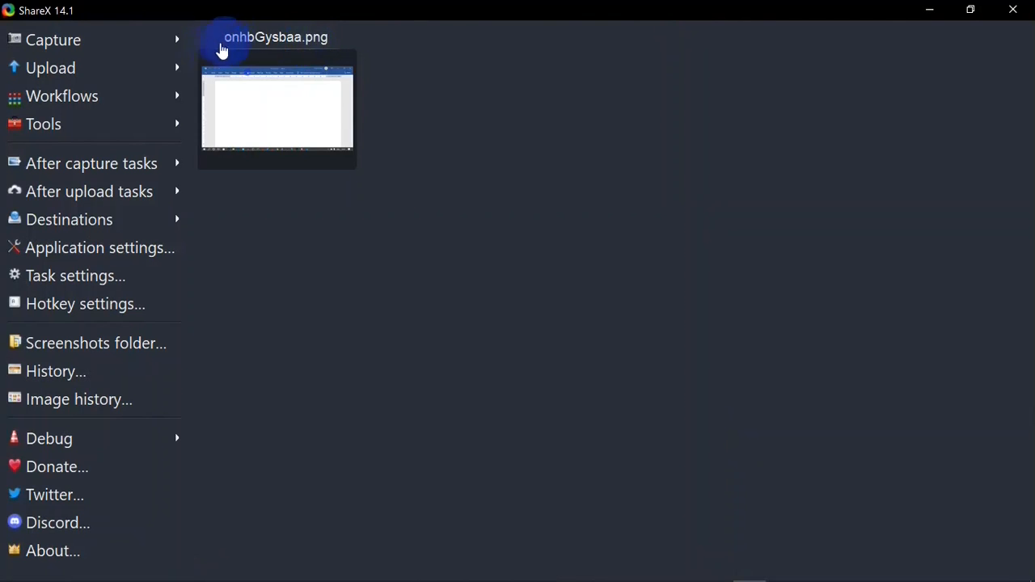
click(53, 40)
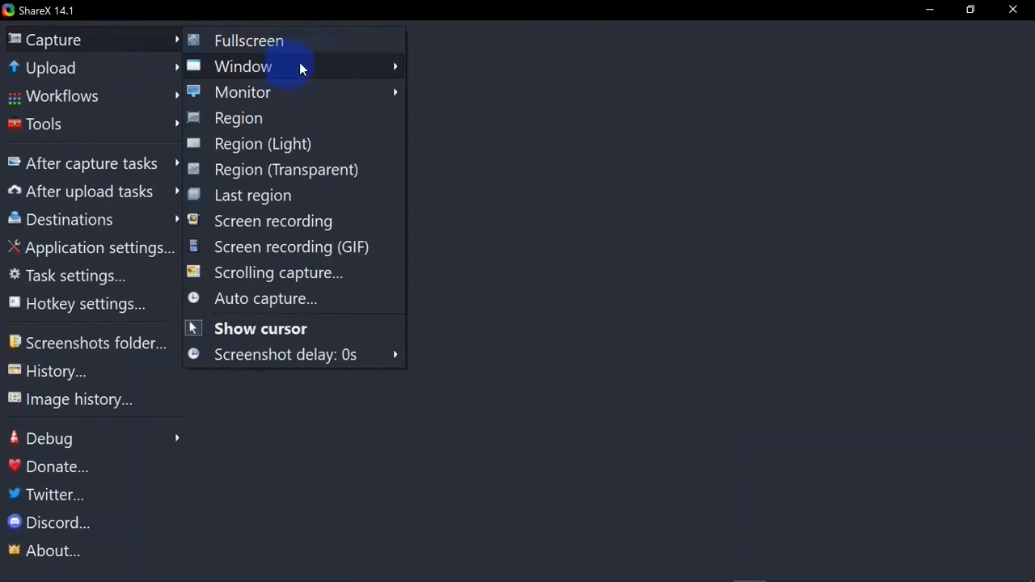
click(243, 66)
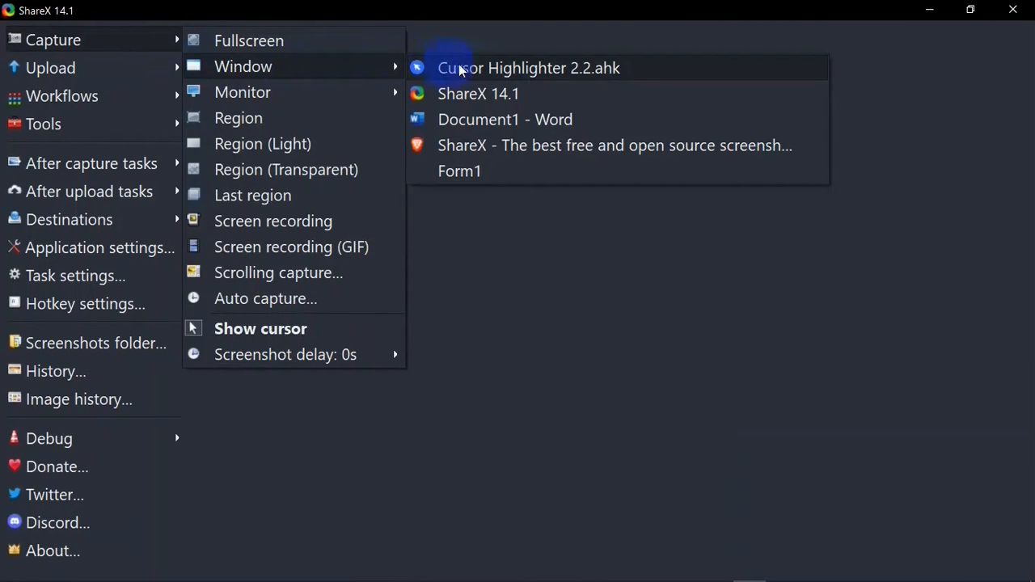
mouse_move(511, 161)
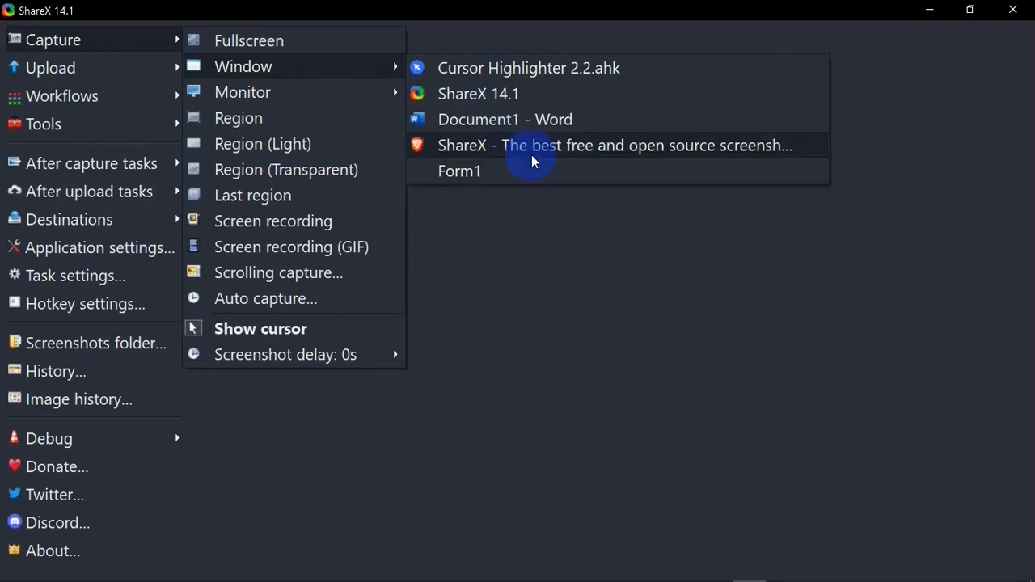
mouse_move(536, 110)
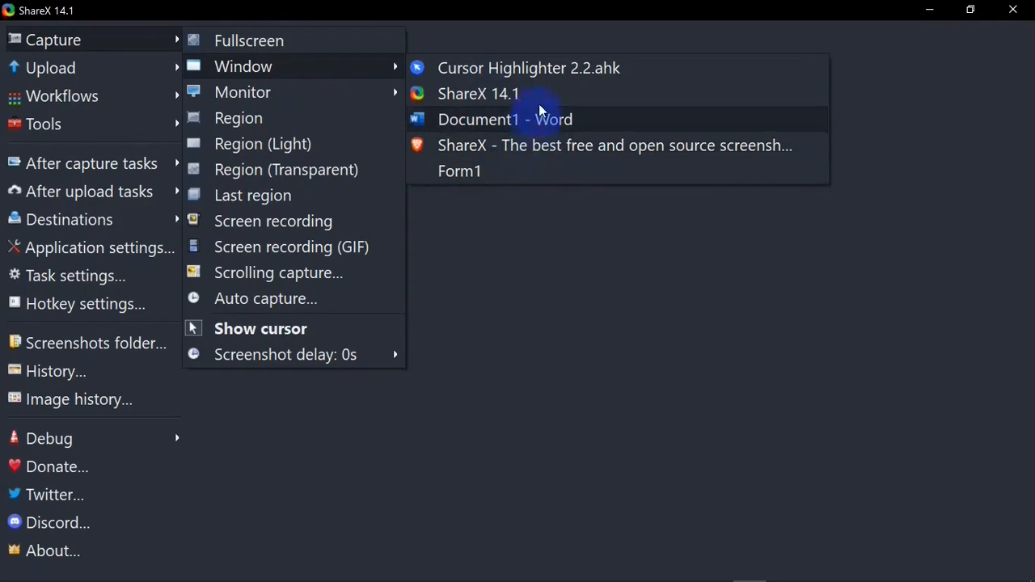
mouse_move(564, 171)
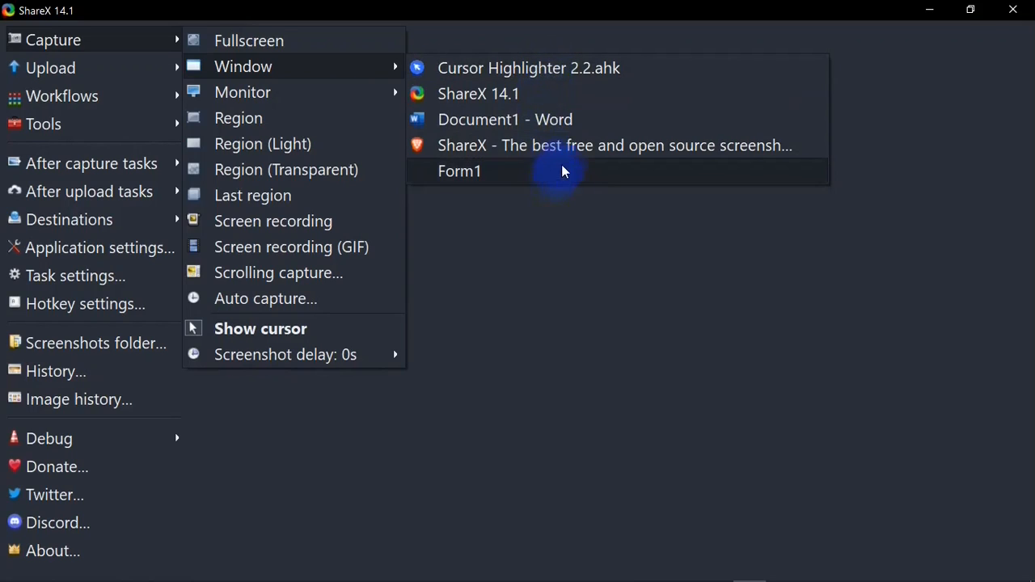
mouse_move(559, 99)
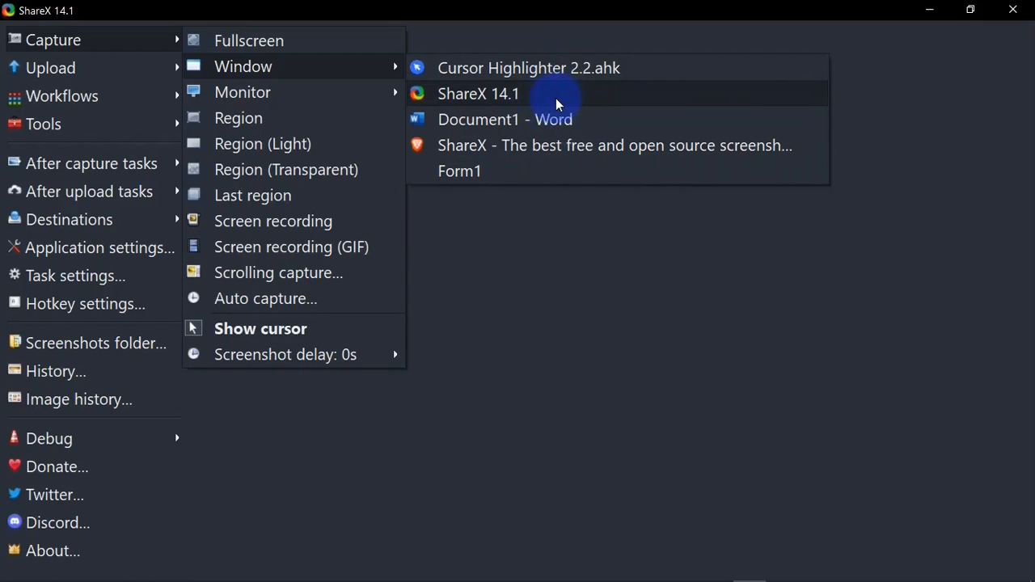
click(478, 93)
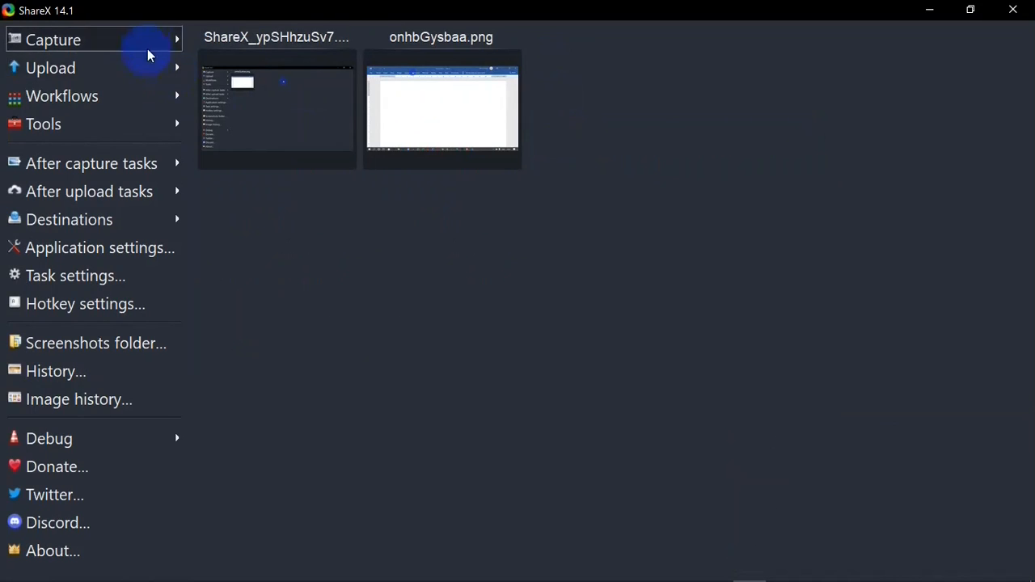
Capture monitor 1 (1366x768), producing R6CE7ujTkS.png
click(56, 39)
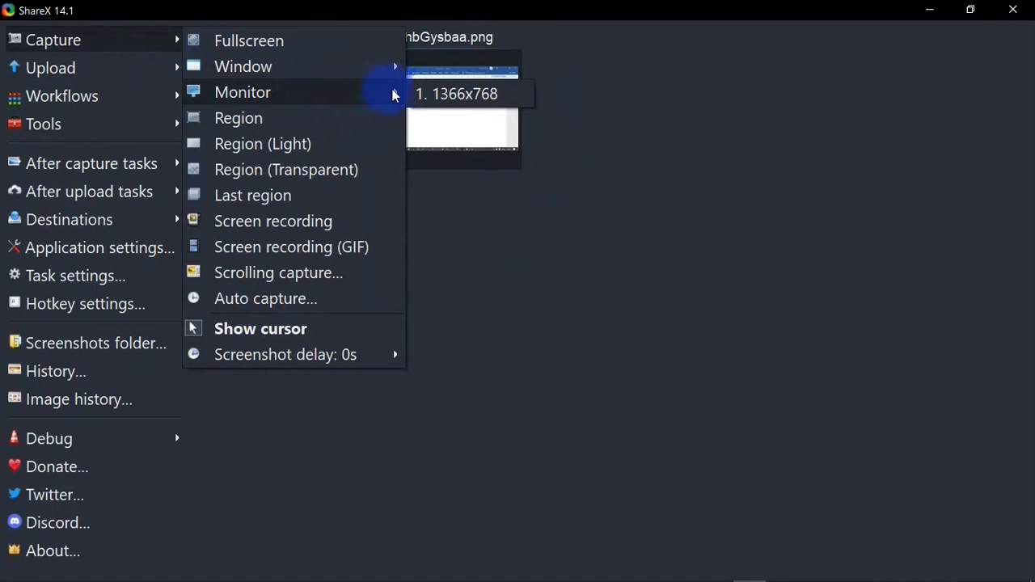
mouse_move(400, 93)
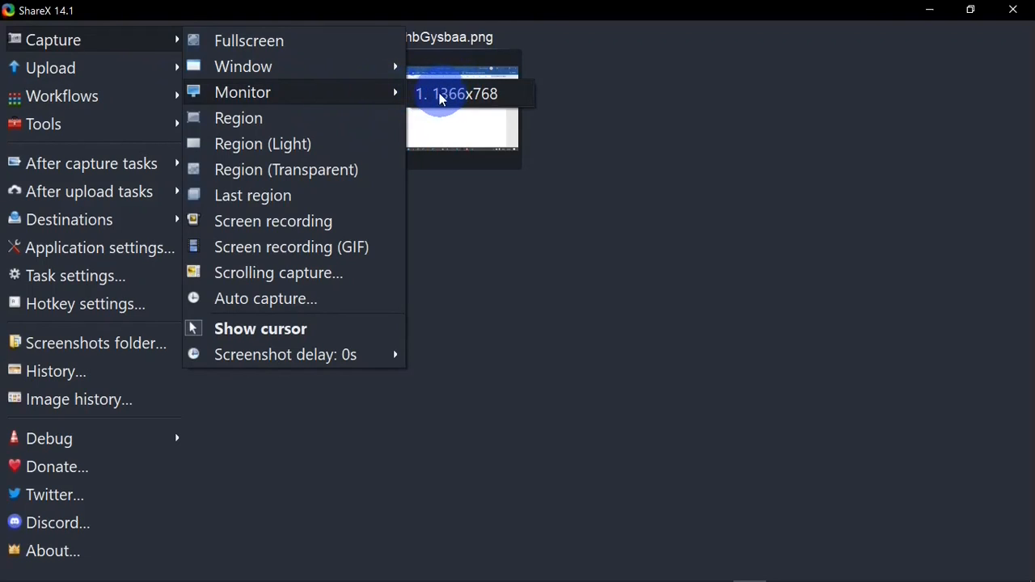
mouse_move(374, 100)
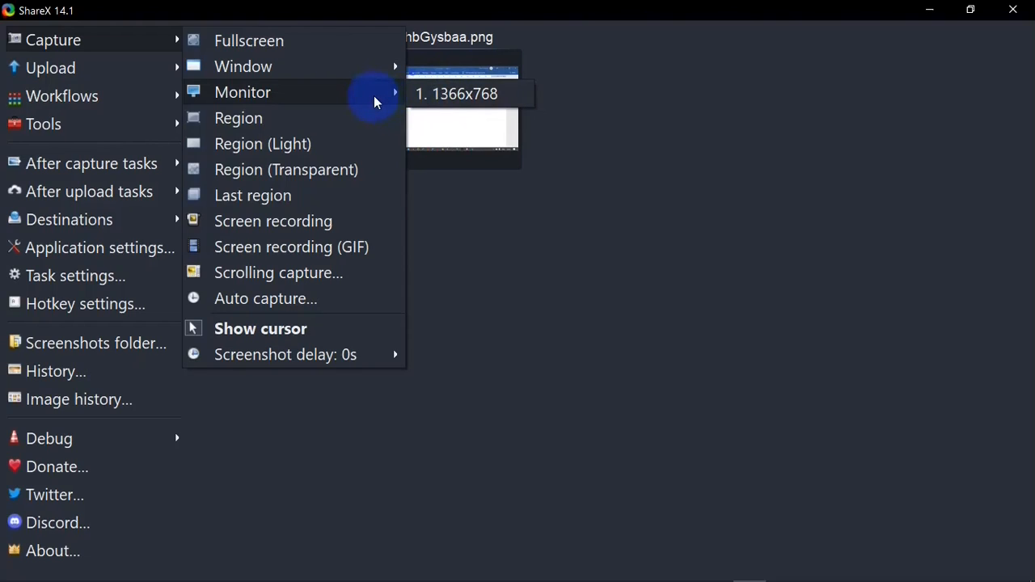
mouse_move(388, 97)
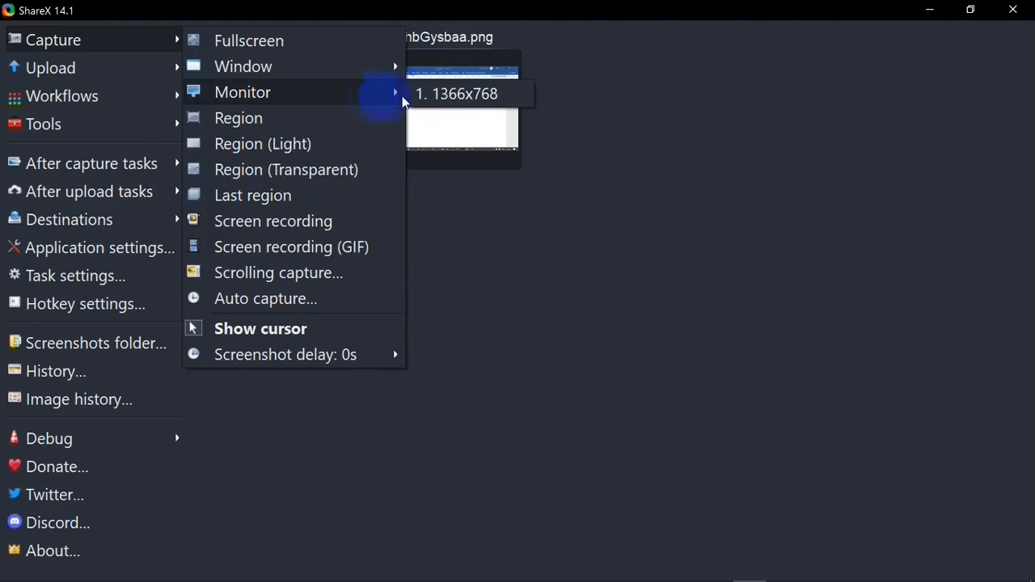
mouse_move(462, 100)
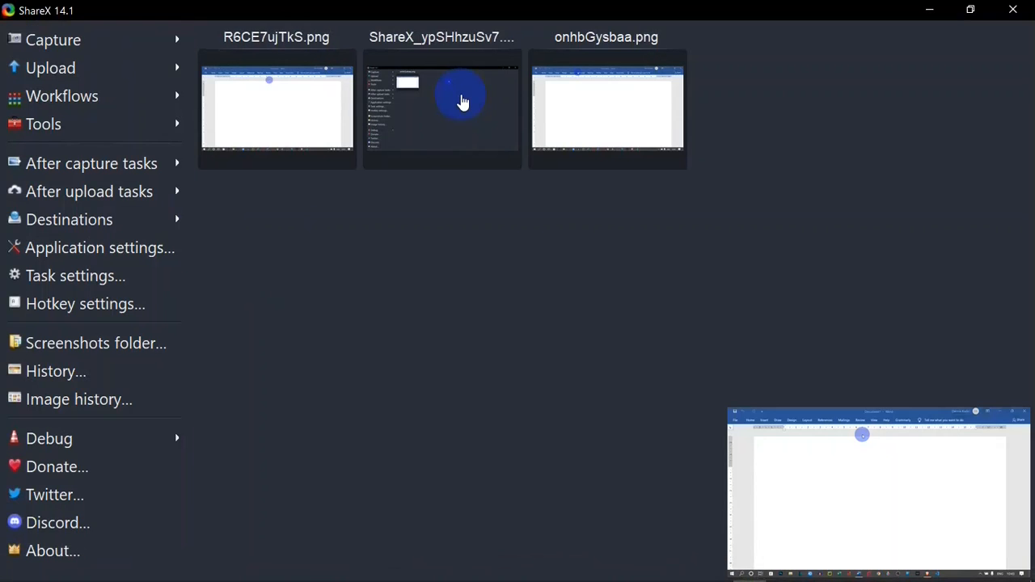
click(53, 40)
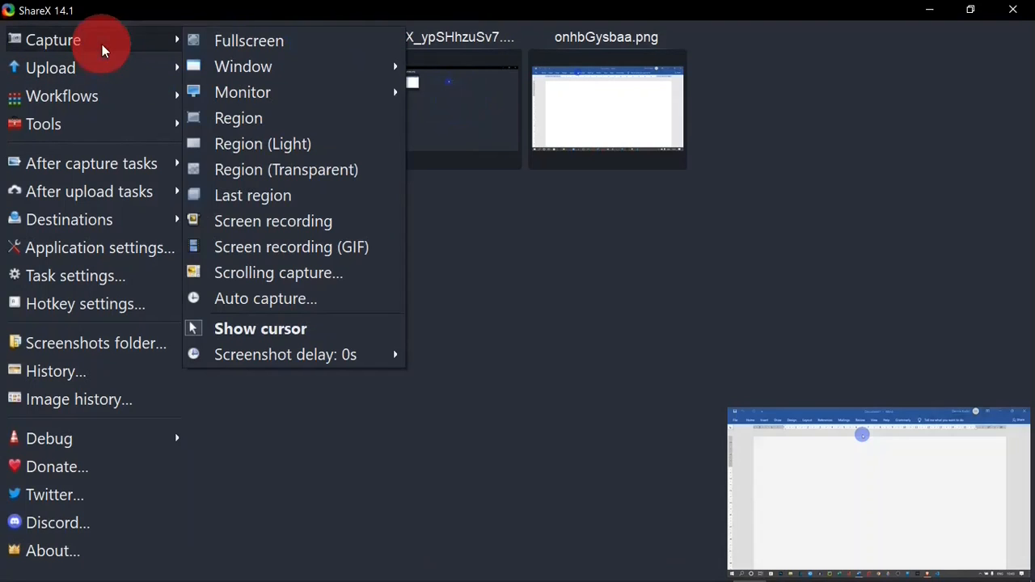
mouse_move(239, 118)
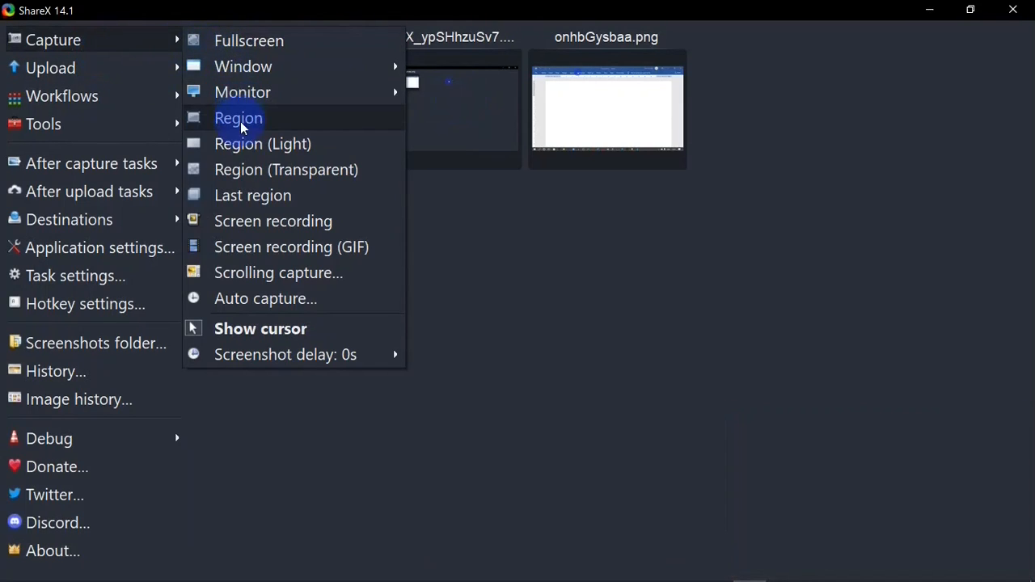
Start a region capture over the Word document and browse the annotation tools
click(238, 117)
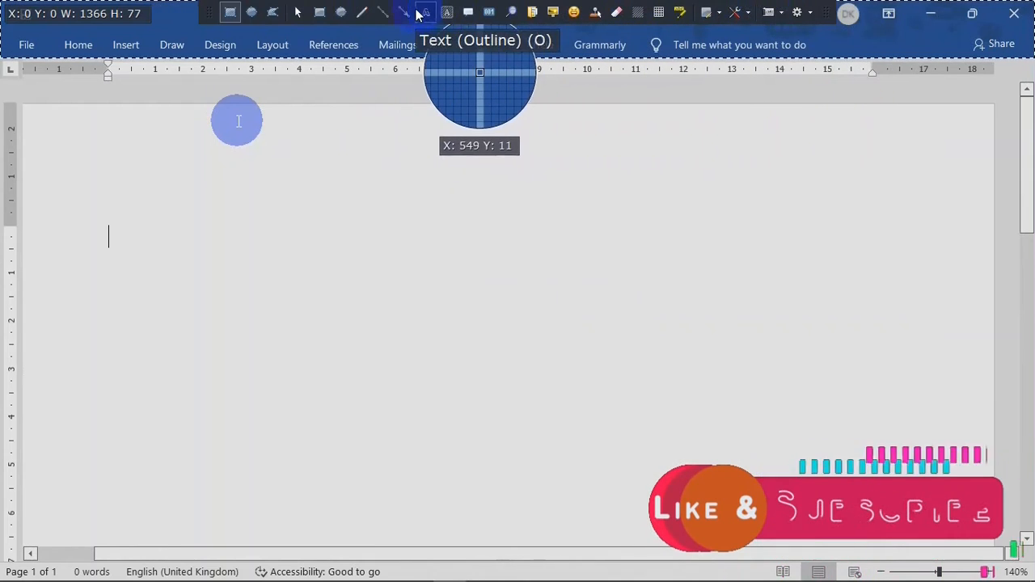
mouse_move(404, 15)
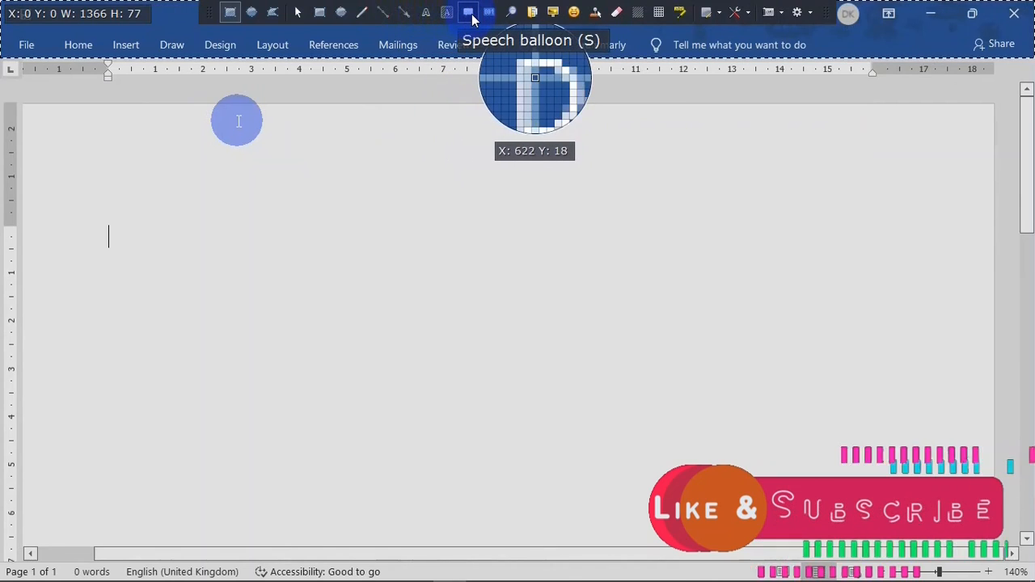
mouse_move(477, 13)
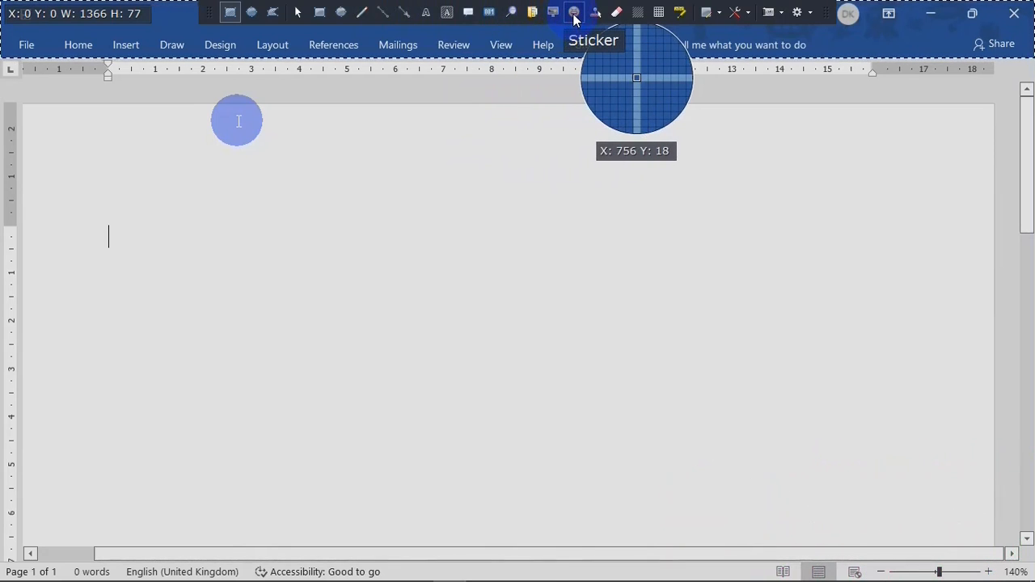
mouse_move(644, 13)
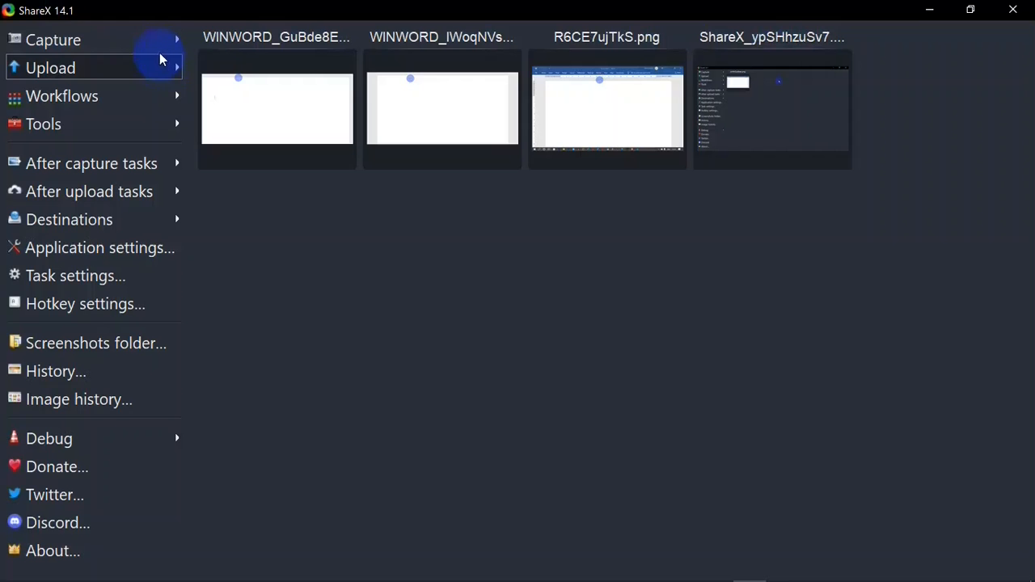
mouse_move(572, 334)
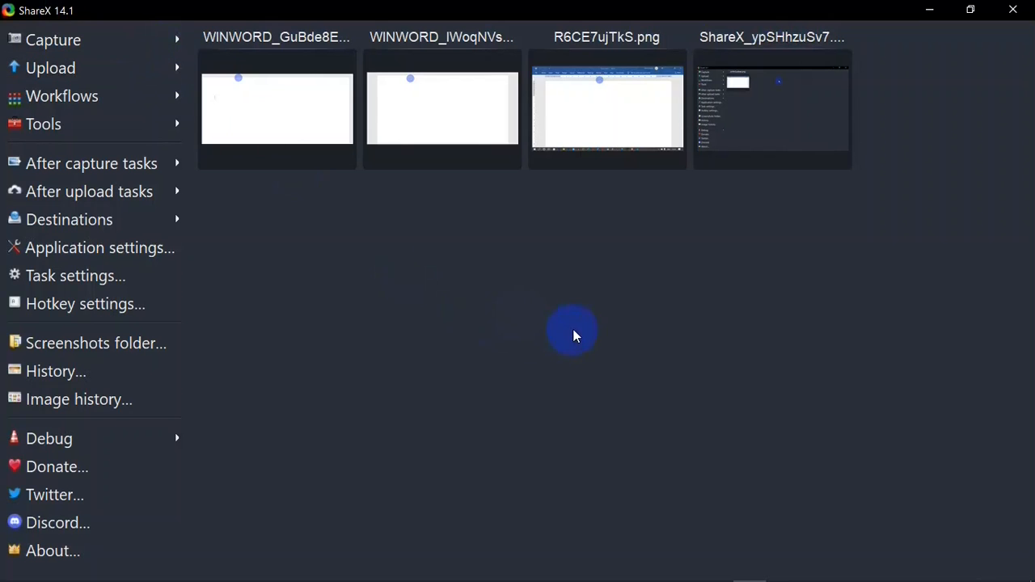
Take screenshots ZIV0dhGFqf.png and WnrvbjqsBJ.png, then browse the screen recording entries
click(53, 39)
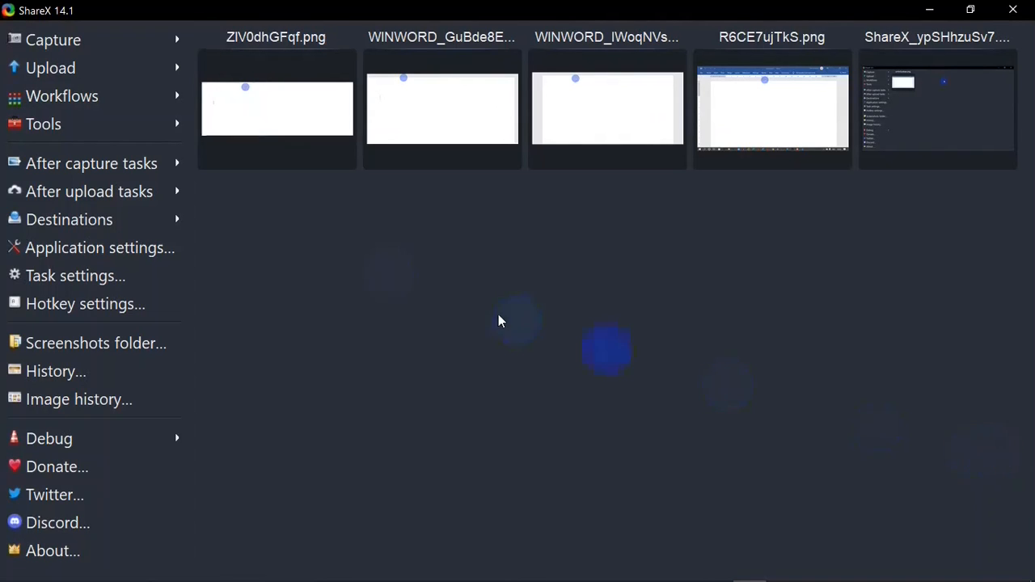
click(54, 39)
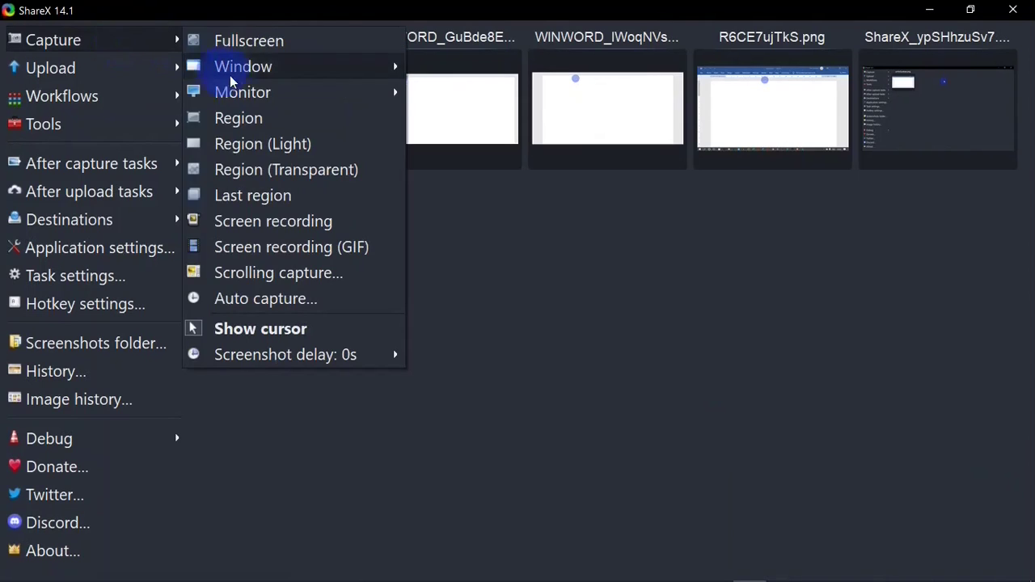
mouse_move(321, 204)
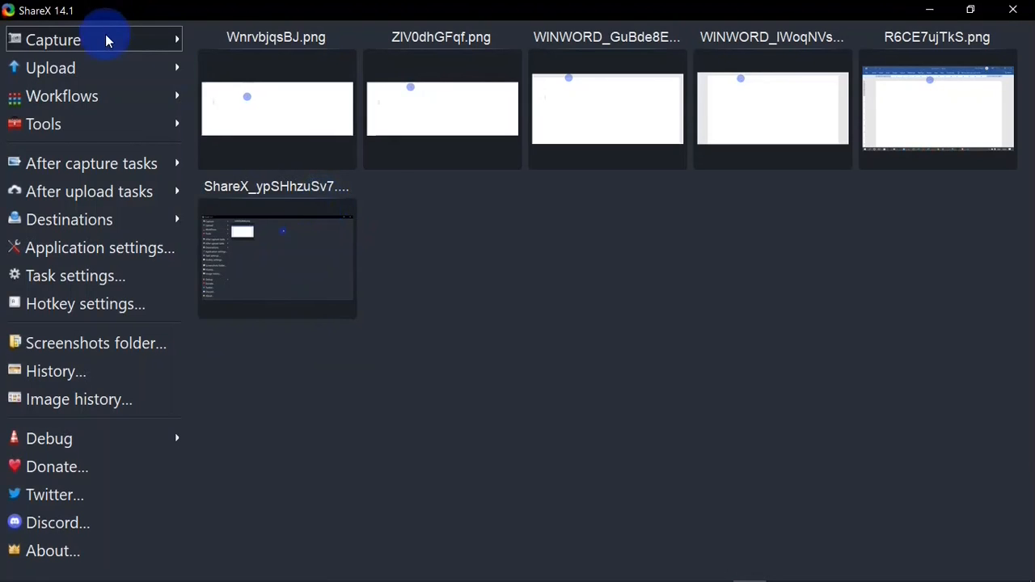
click(53, 38)
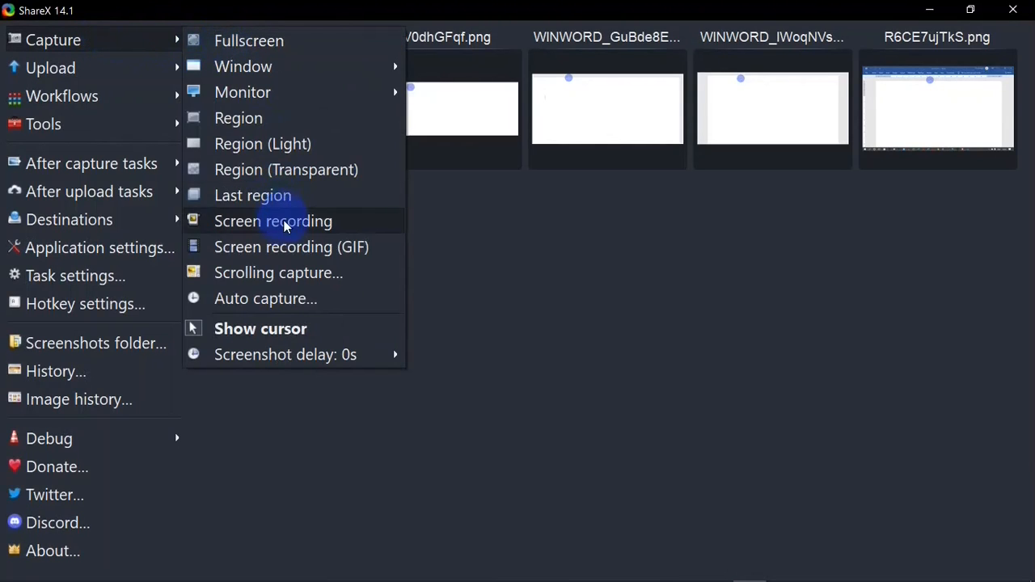
mouse_move(335, 247)
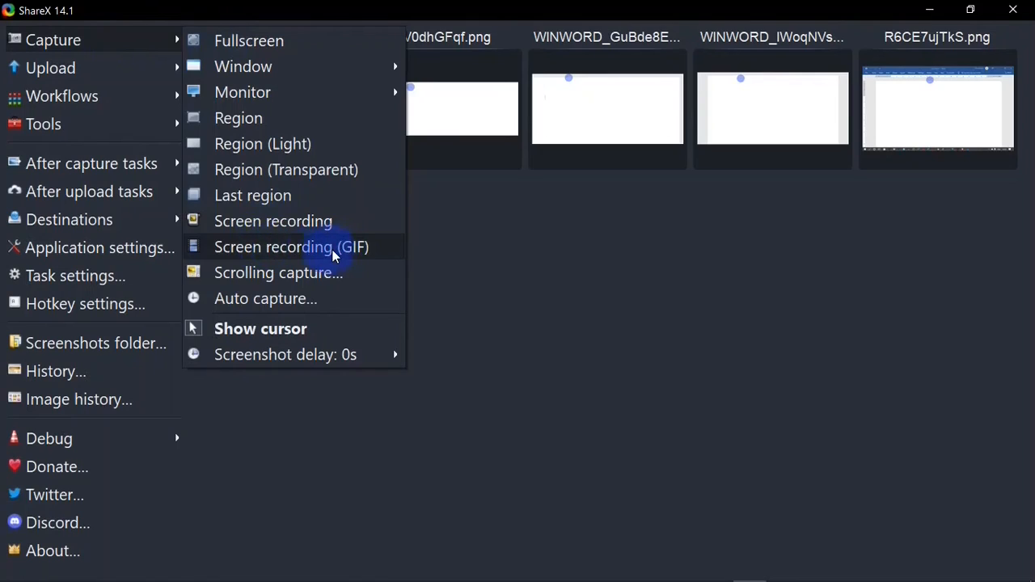
mouse_move(314, 278)
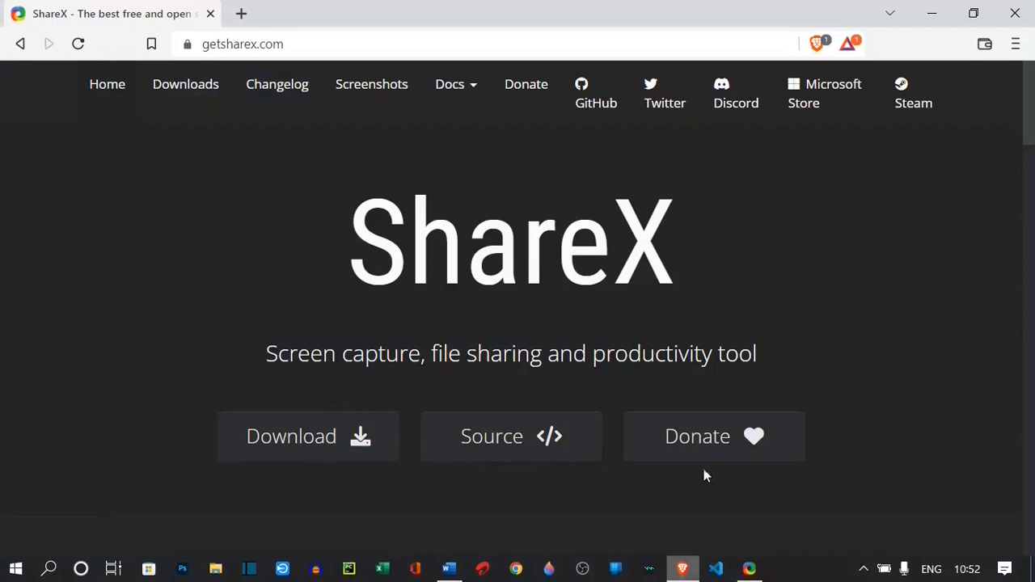
Scroll getsharex.com in Brave and review ShareX's scrolling capture settings
scroll(down, 3)
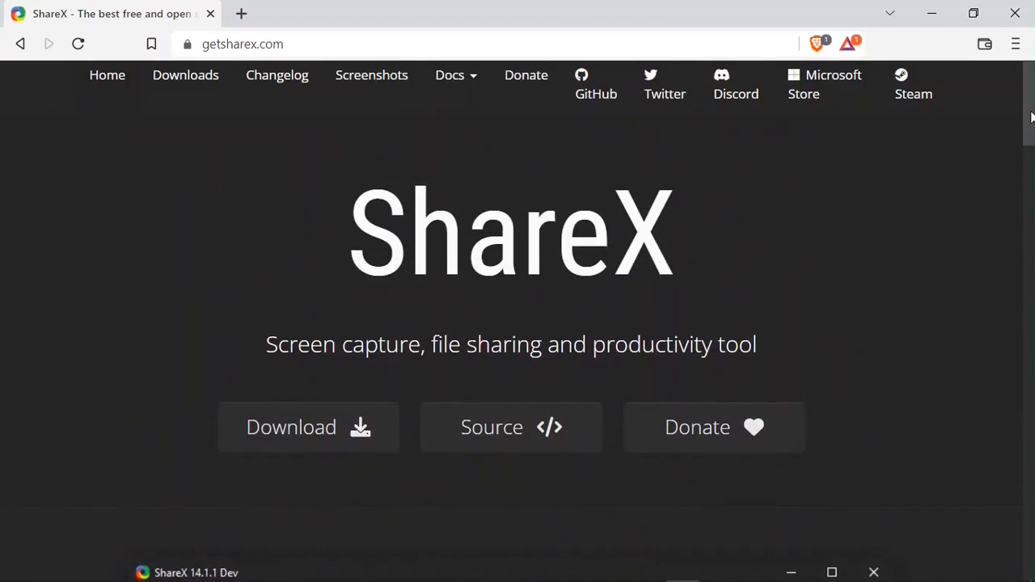
mouse_move(888, 411)
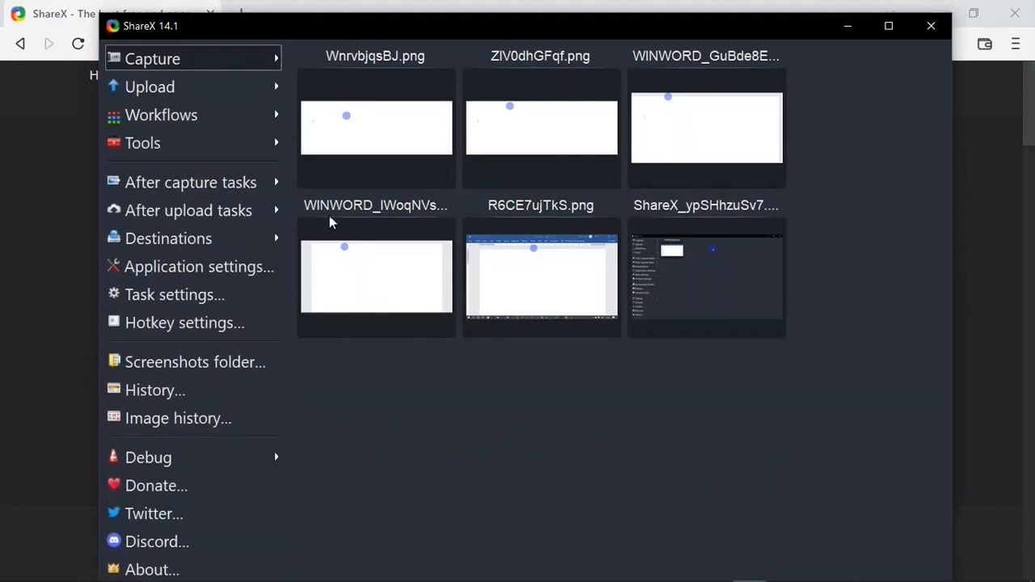
click(153, 58)
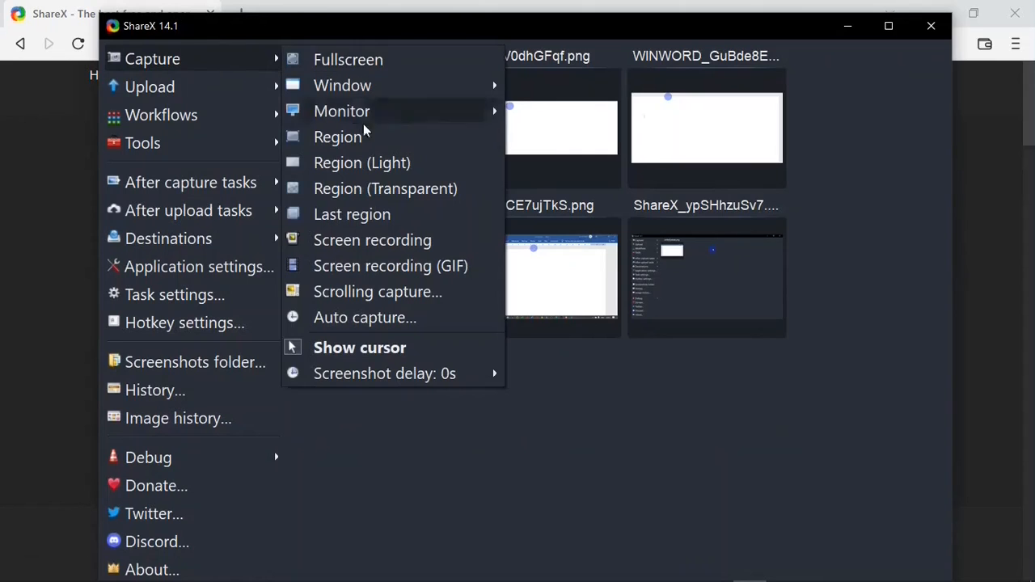
click(338, 136)
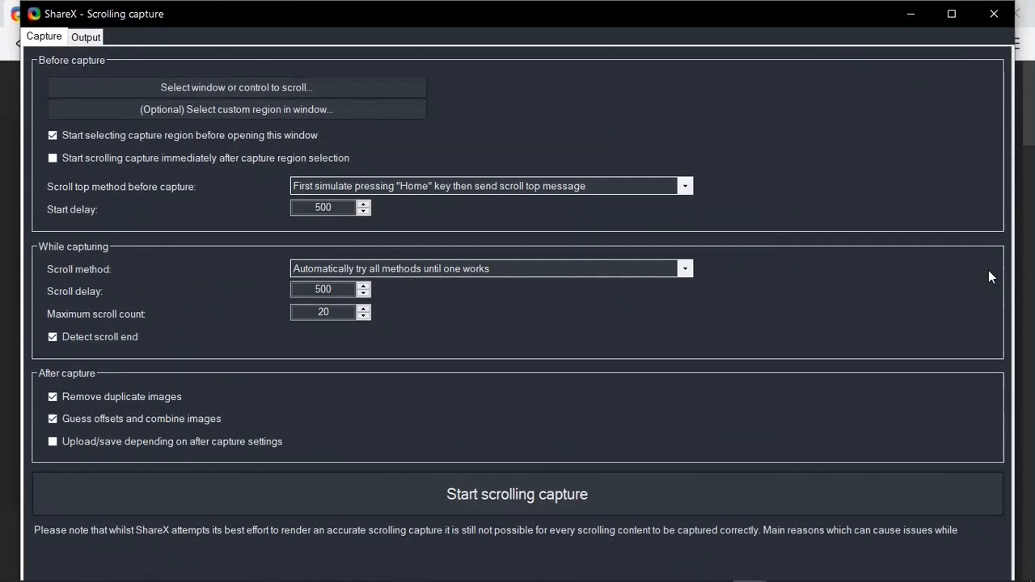
mouse_move(492, 503)
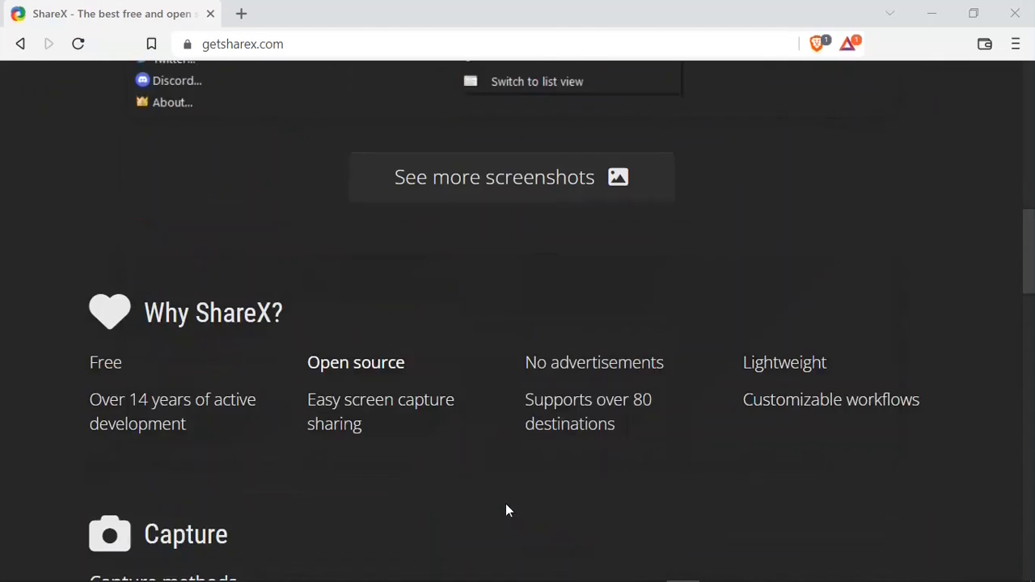
scroll(down, 3)
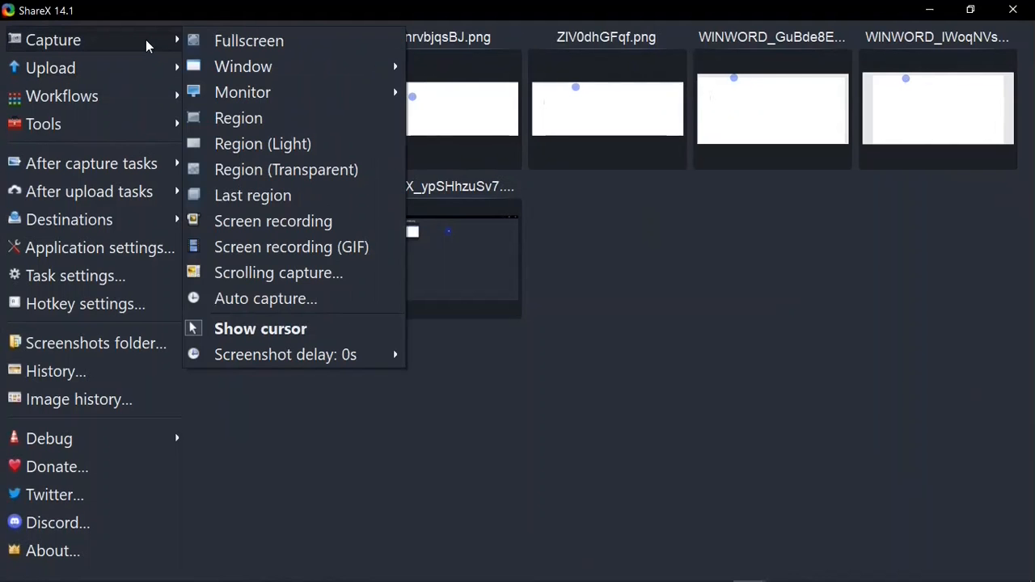
mouse_move(292, 298)
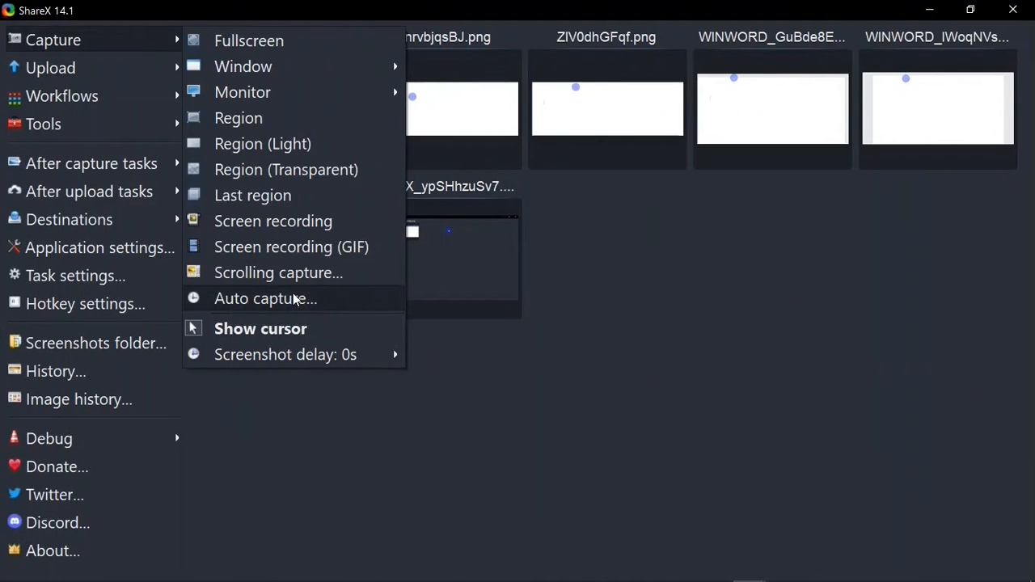
Start auto capture repeating every 60 seconds, choosing between full screen and custom region
click(266, 299)
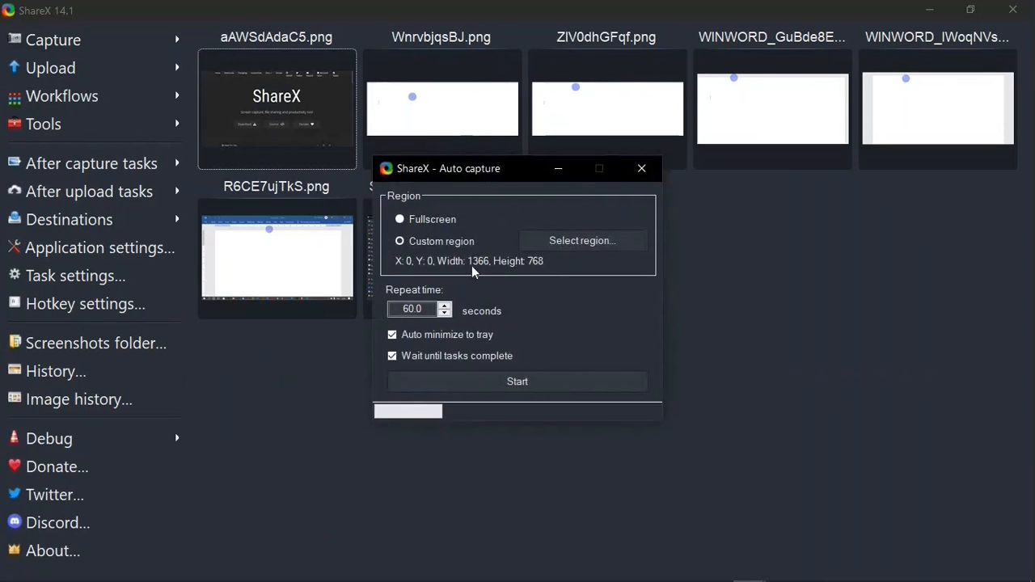
mouse_move(556, 298)
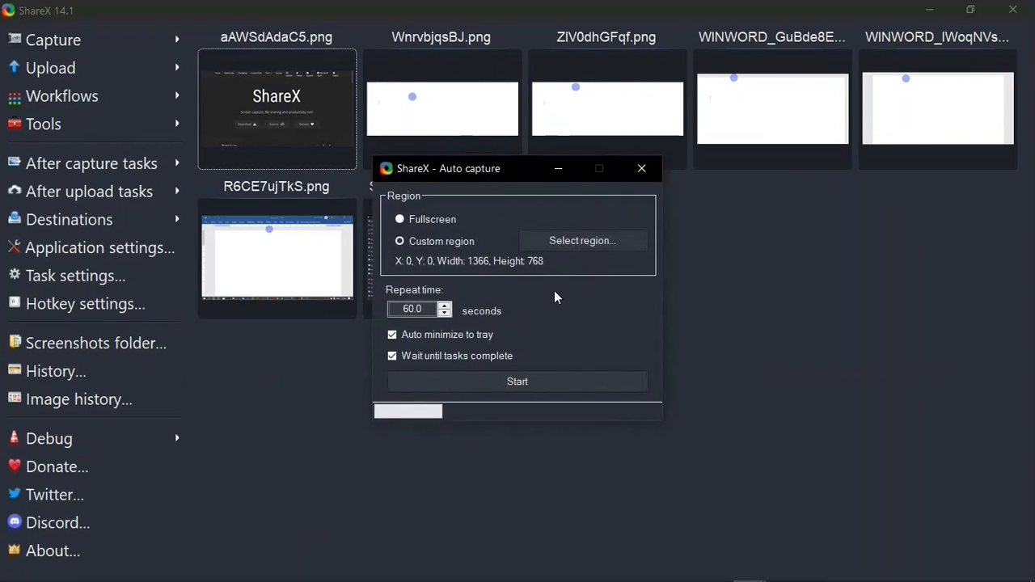
mouse_move(494, 229)
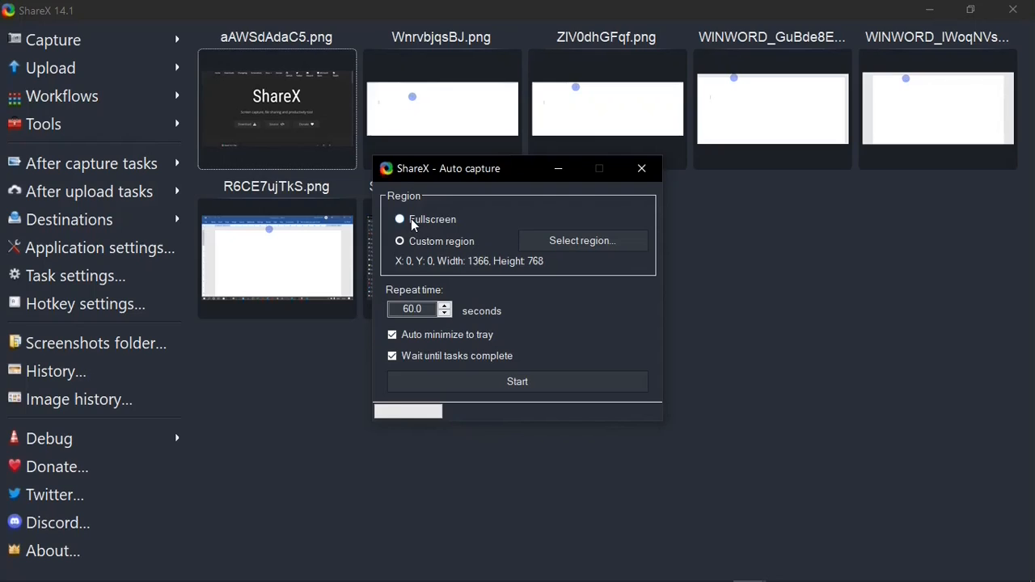
click(398, 219)
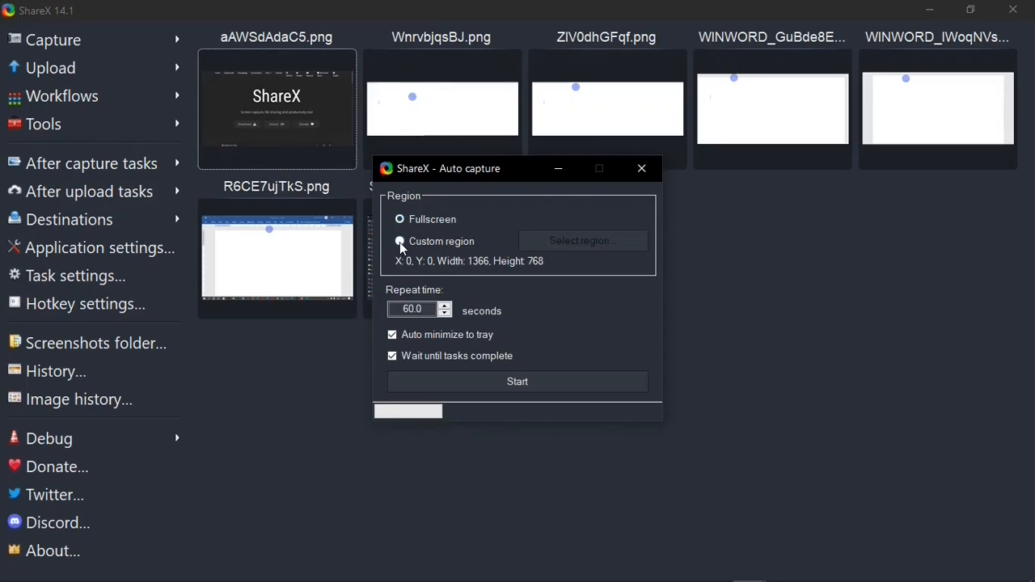
click(398, 241)
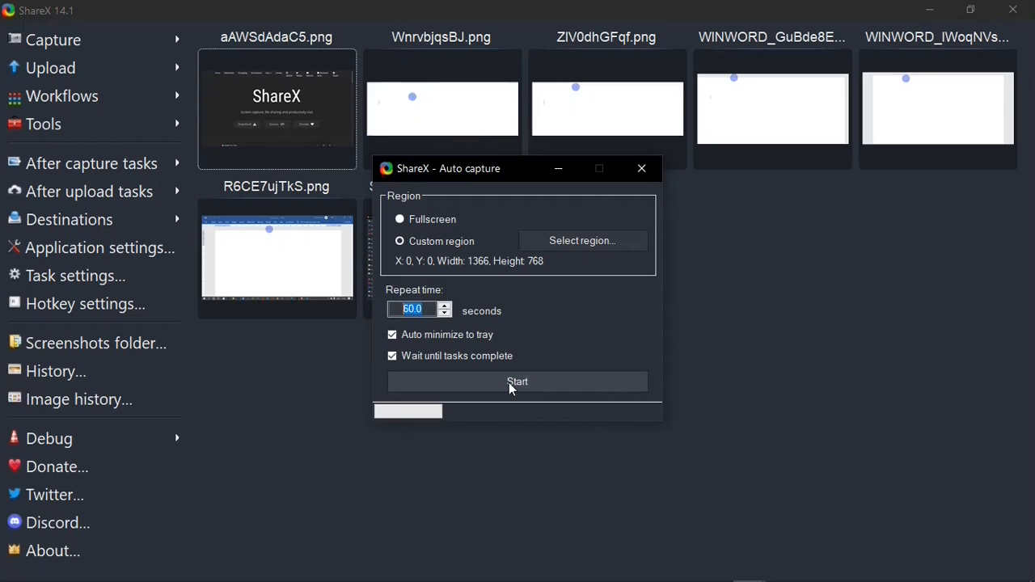
click(517, 382)
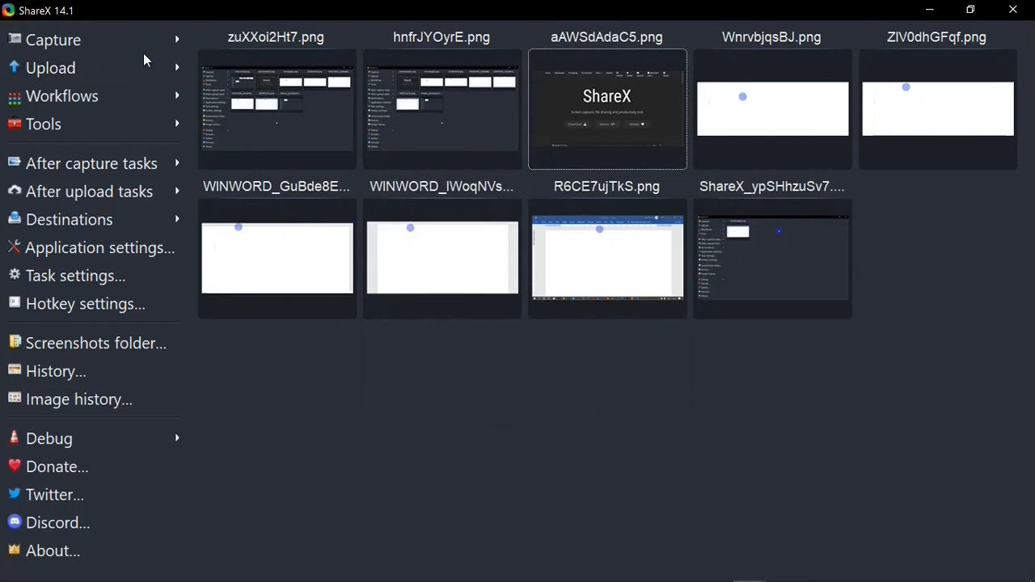
Reopen the auto capture progress and stop the automatic screenshots
click(53, 38)
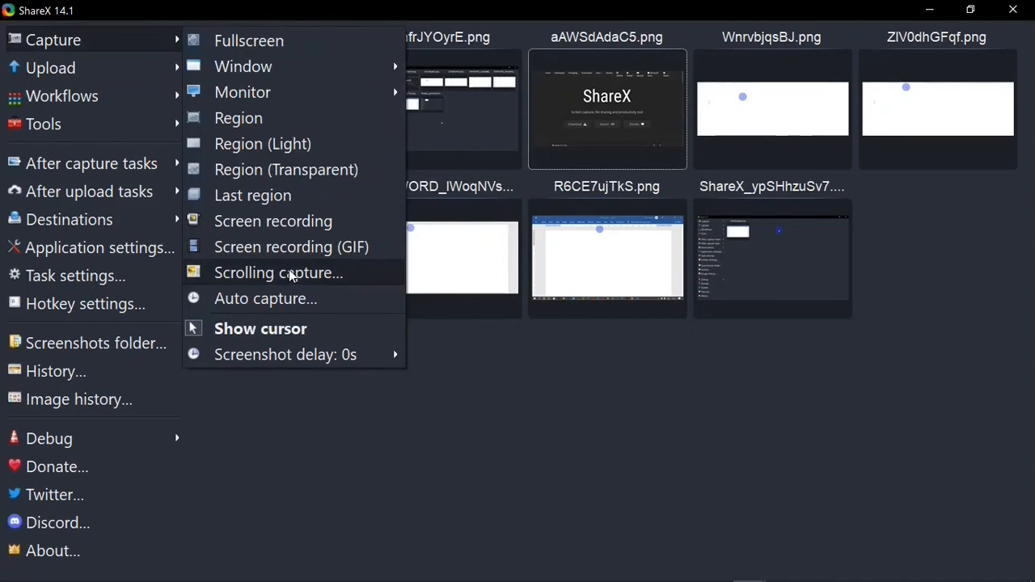
click(265, 299)
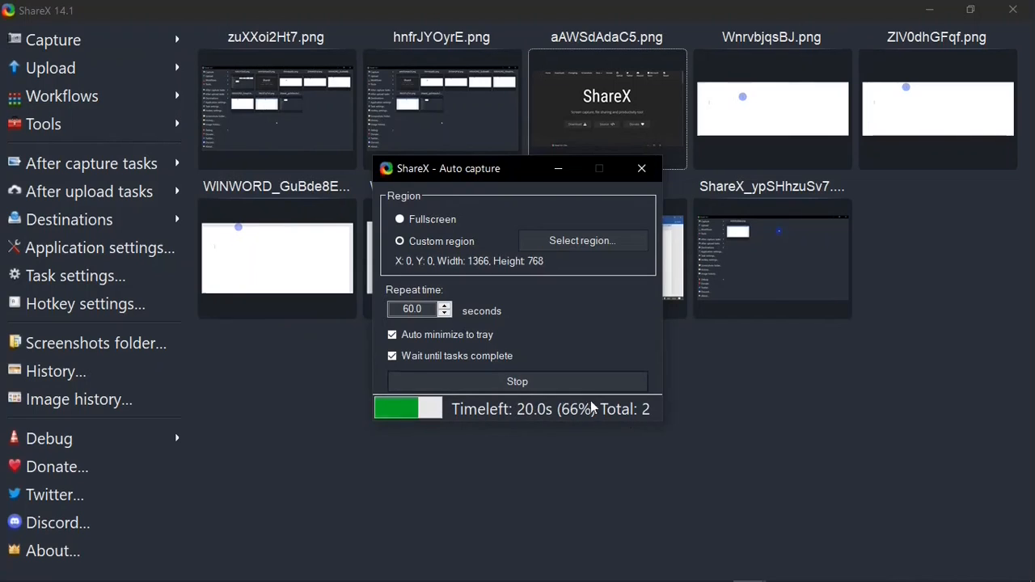
mouse_move(523, 387)
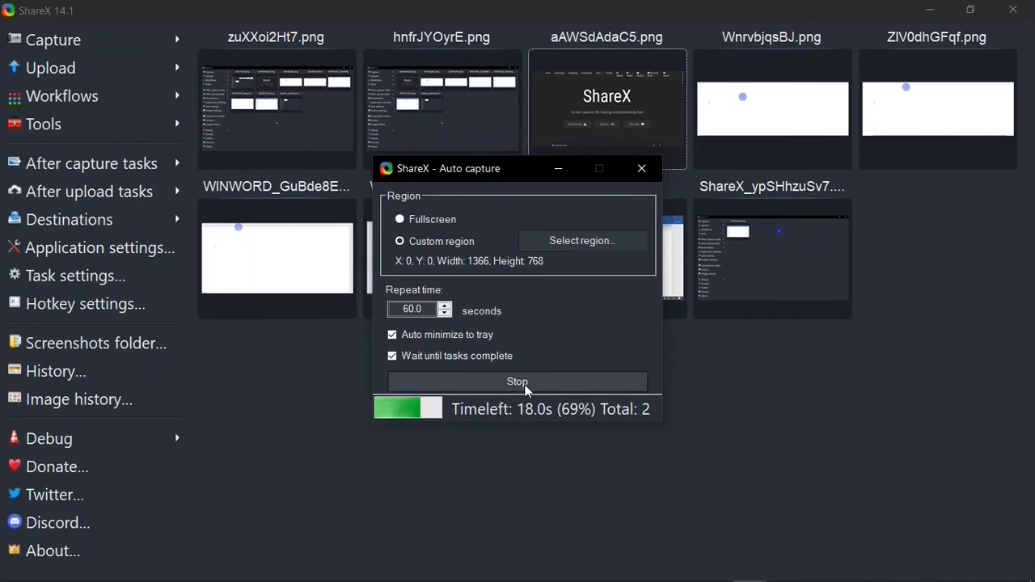
click(517, 382)
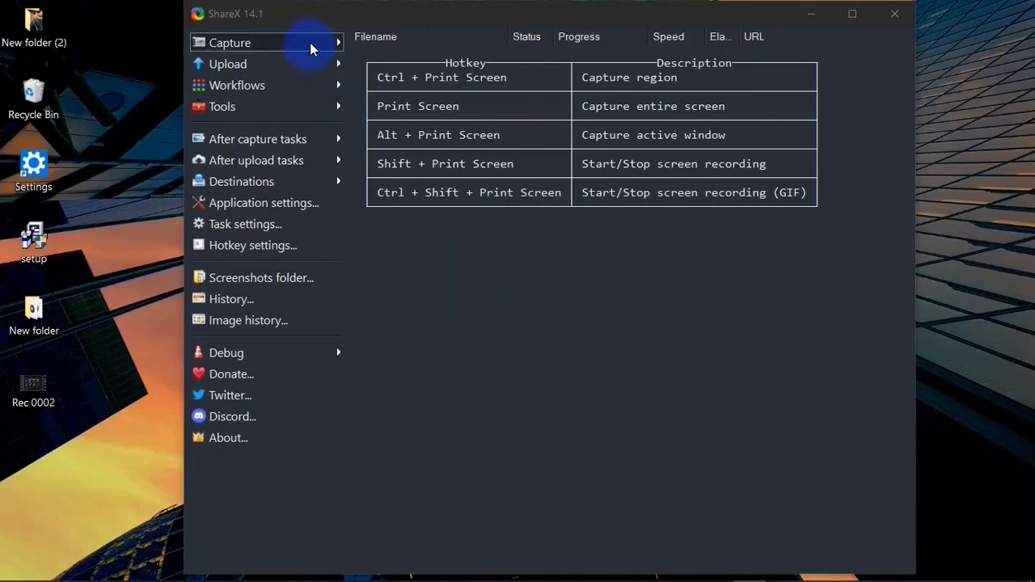
Start a ShareX screen recording to video from the capture options
click(230, 42)
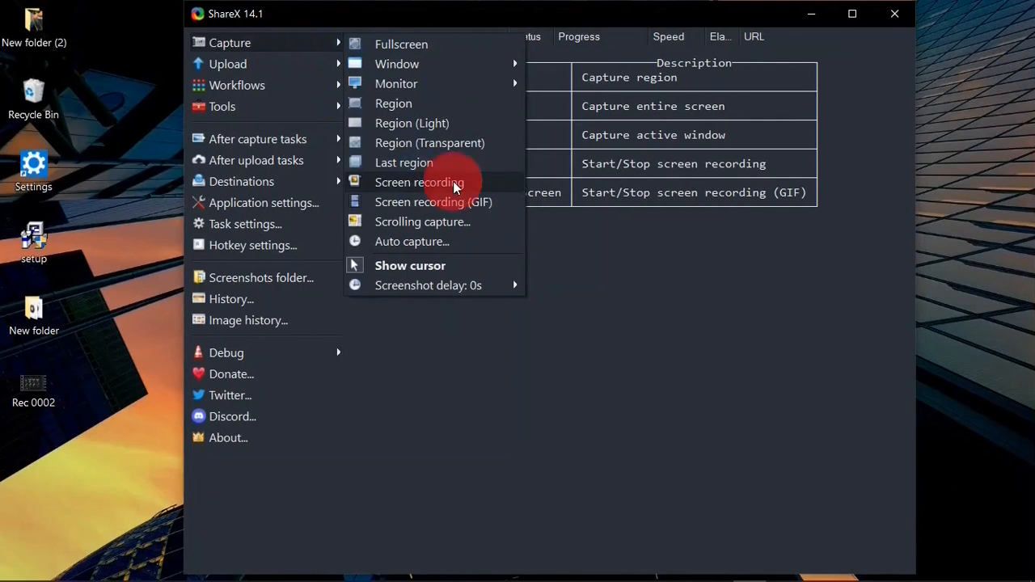
click(419, 182)
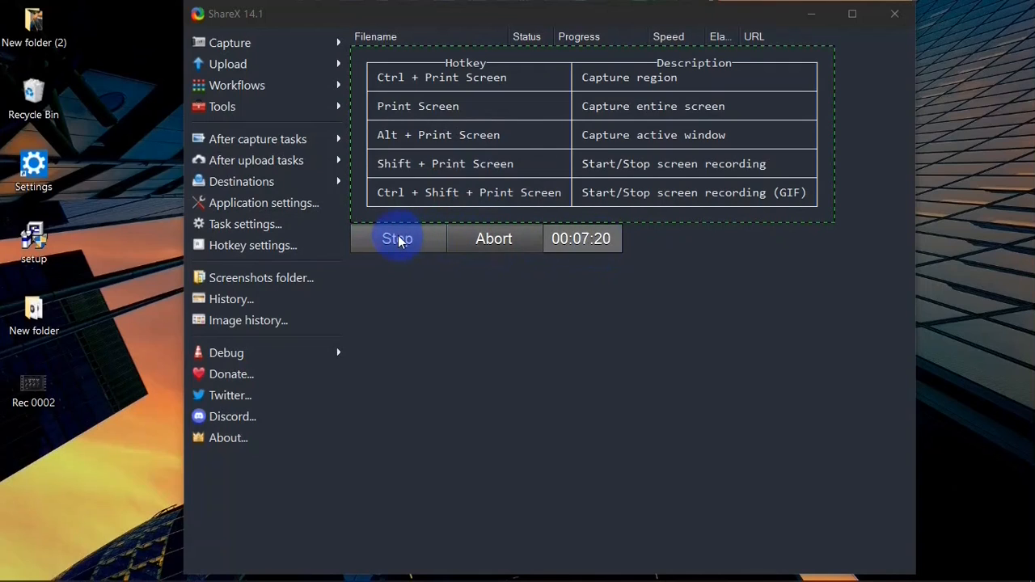
mouse_move(508, 248)
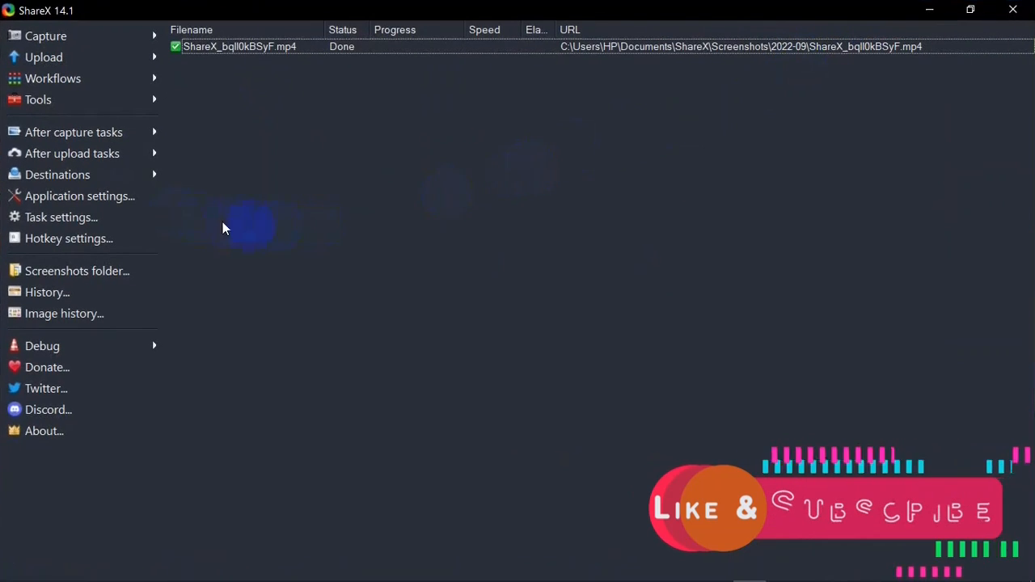
mouse_move(73, 217)
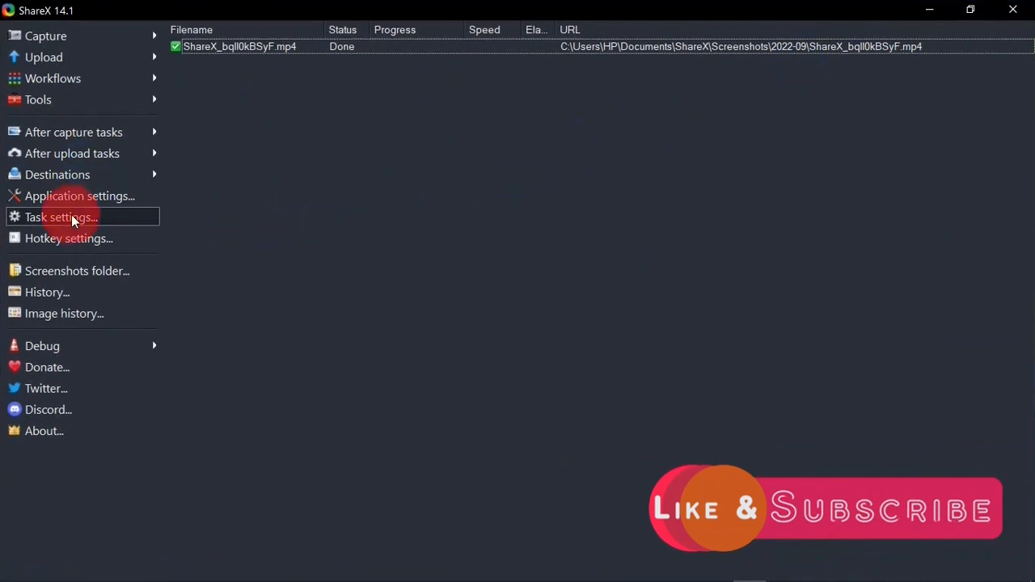
click(61, 217)
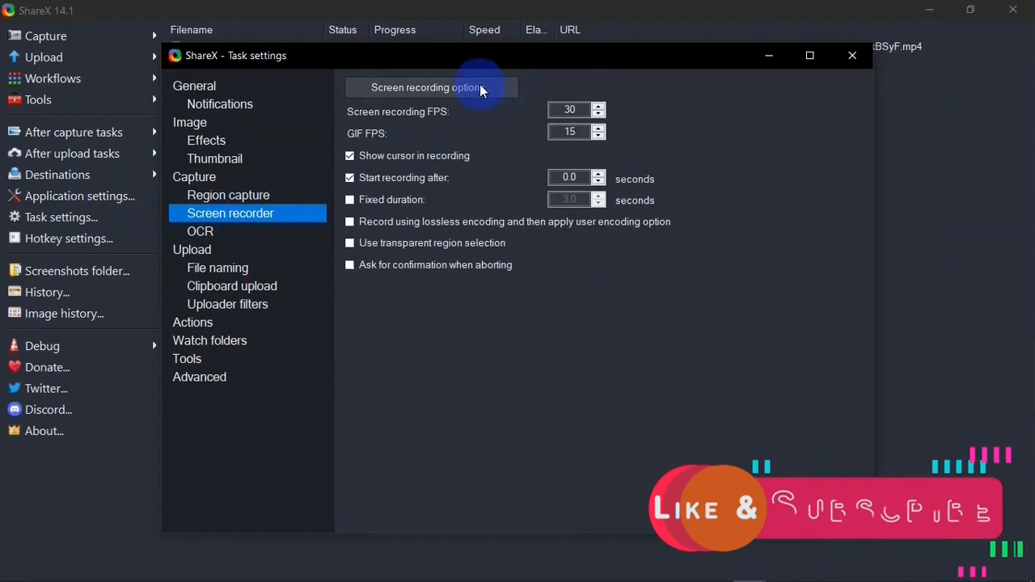
click(425, 87)
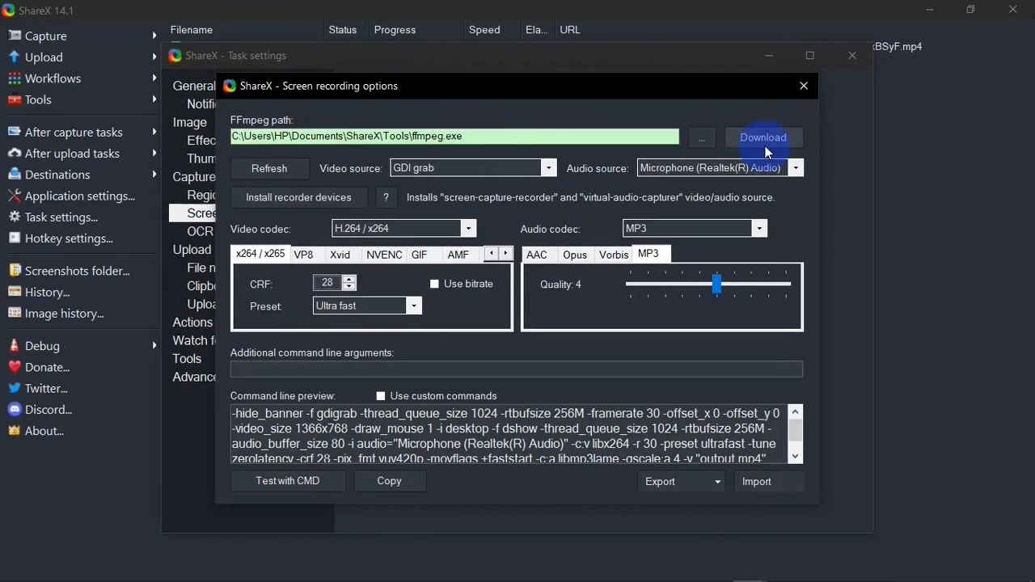
mouse_move(740, 169)
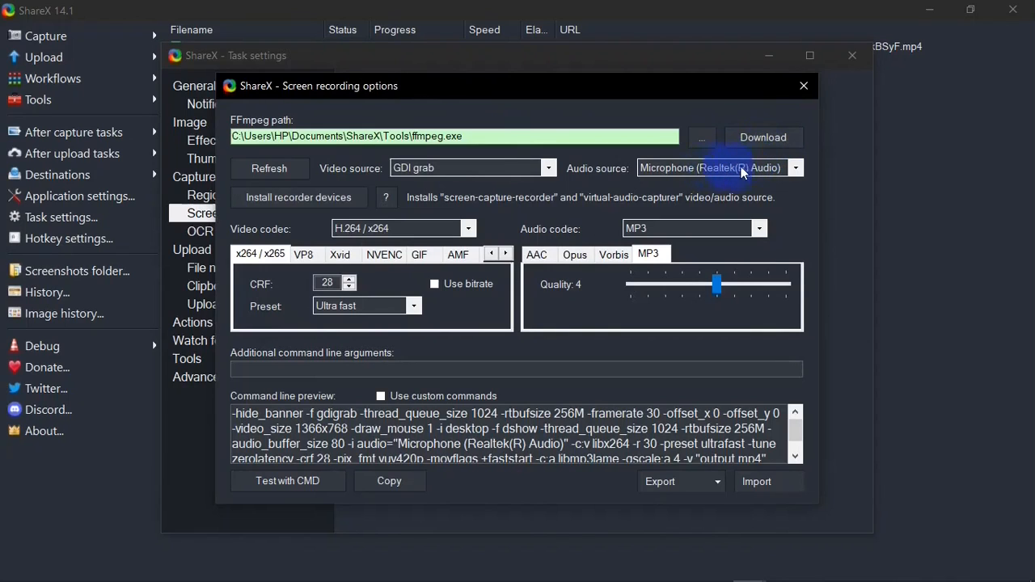
click(795, 167)
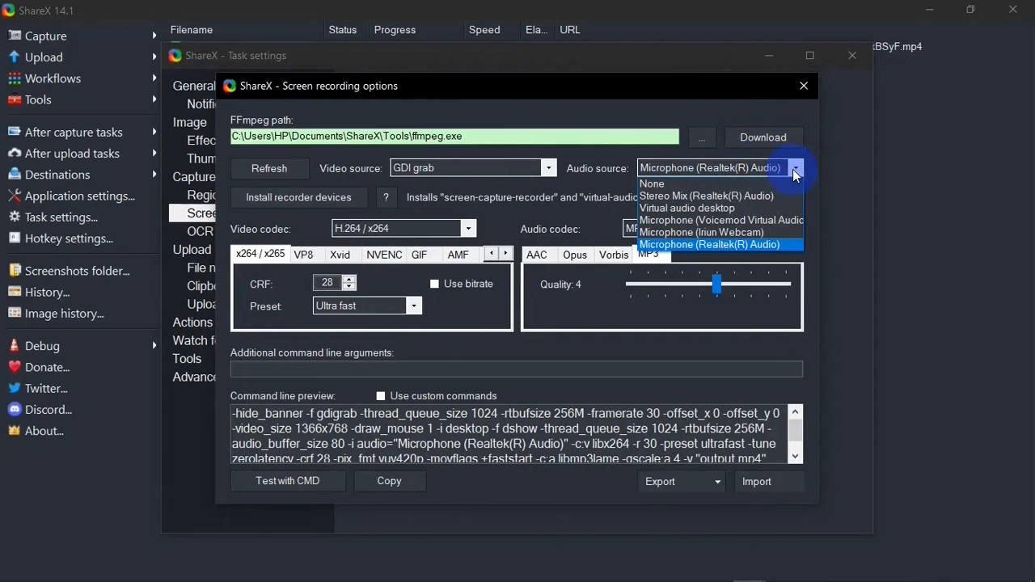
click(719, 245)
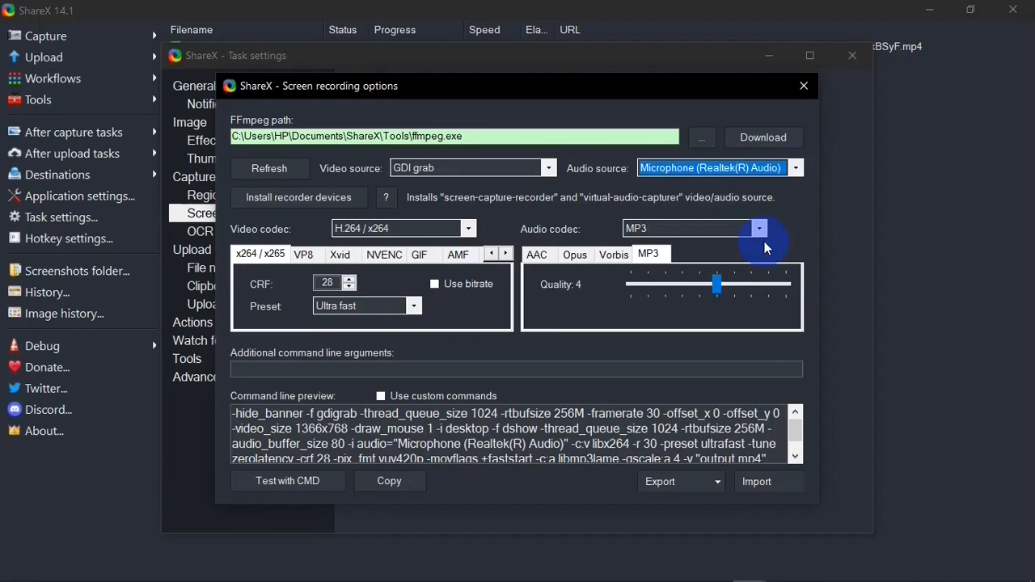
click(469, 228)
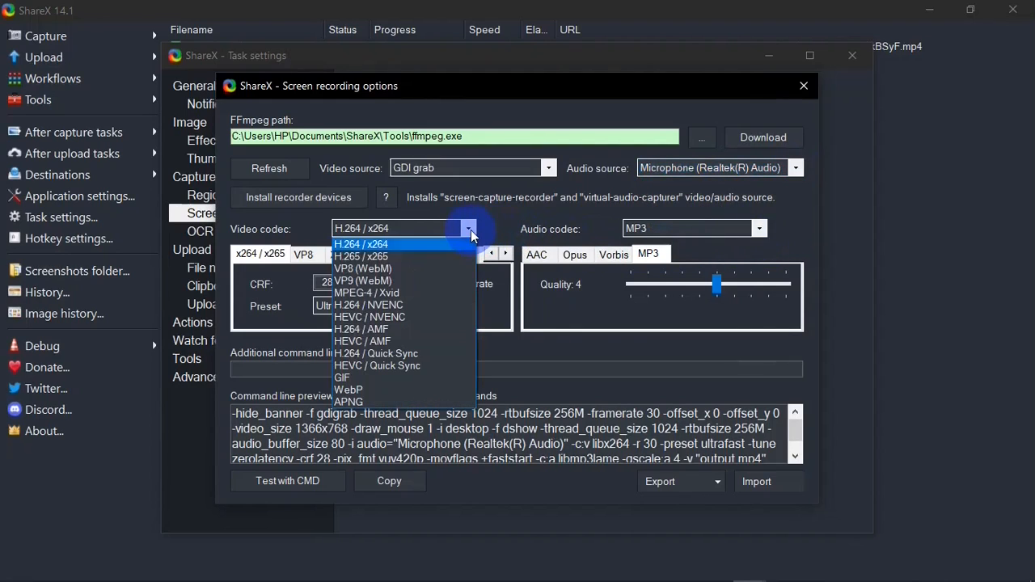
mouse_move(402, 244)
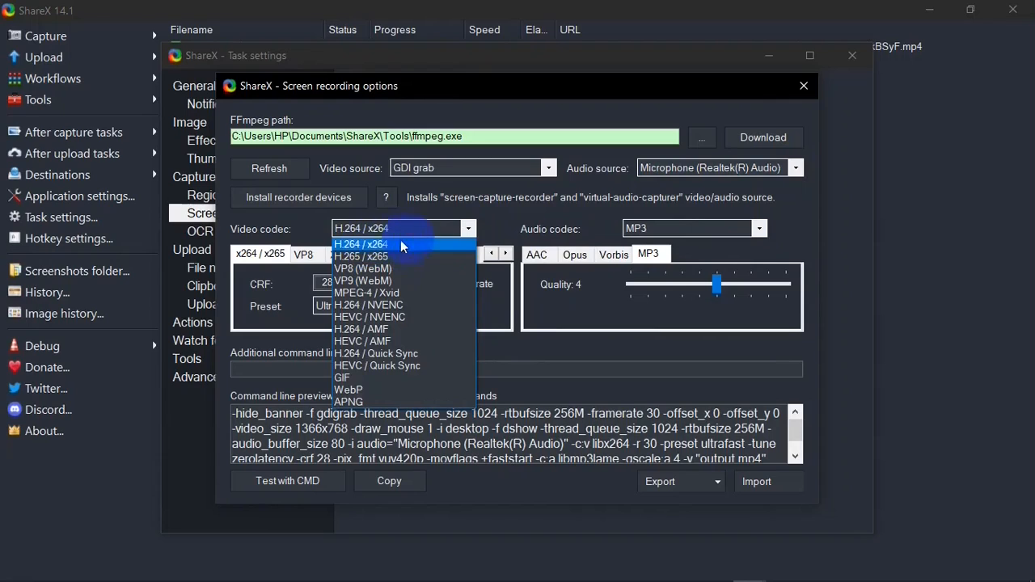
mouse_move(410, 249)
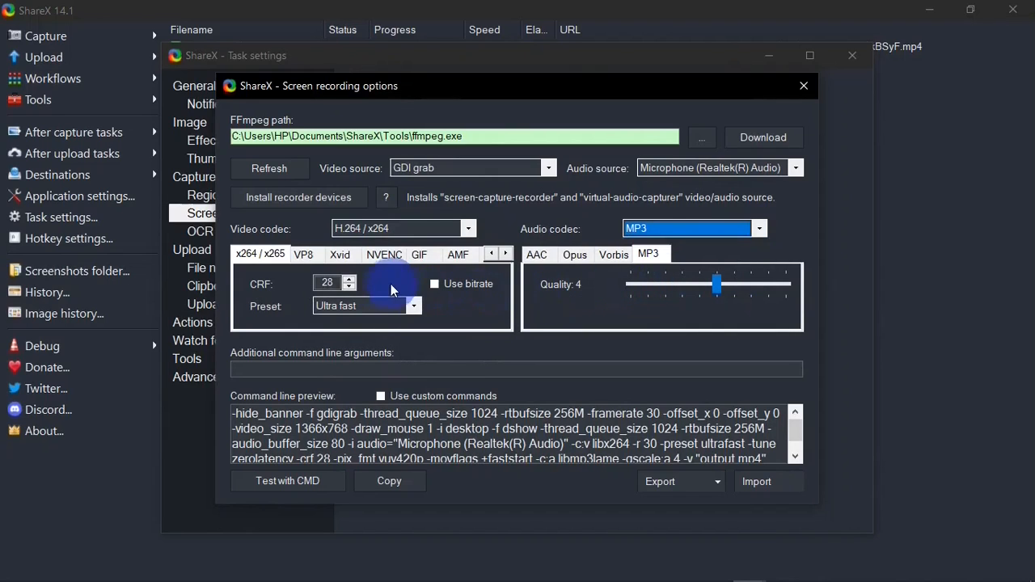
click(328, 282)
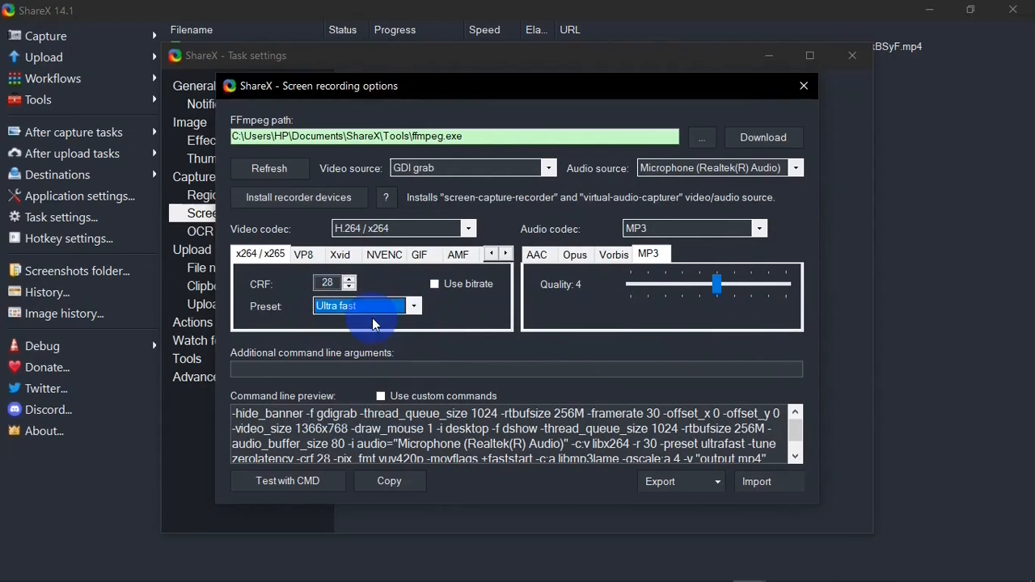
mouse_move(710, 295)
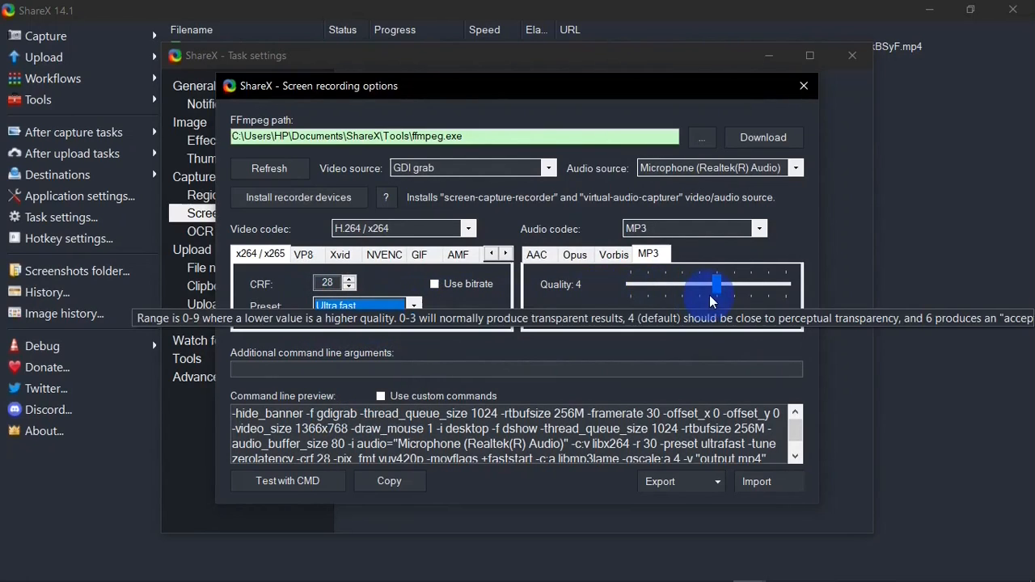
mouse_move(804, 85)
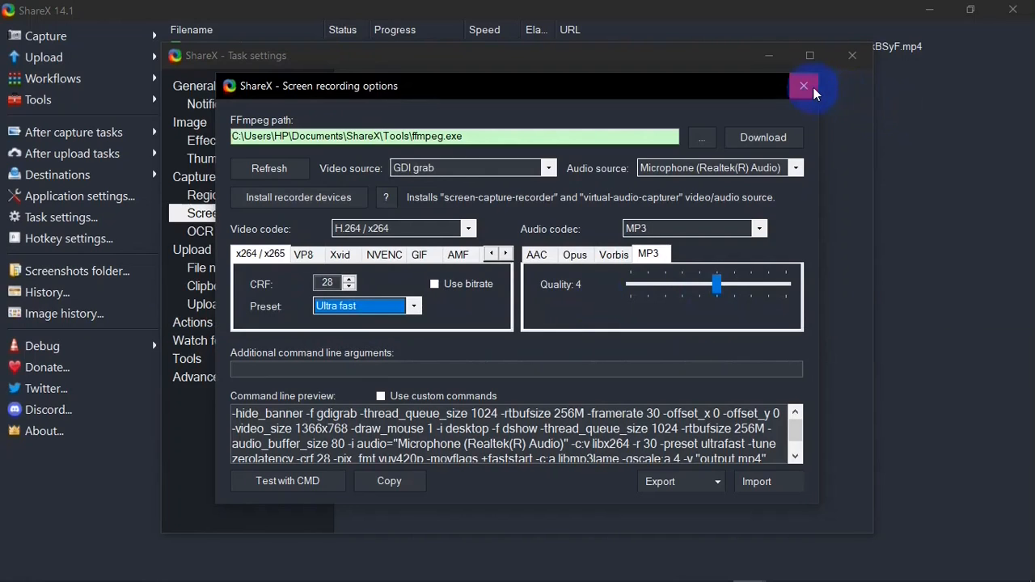
click(803, 86)
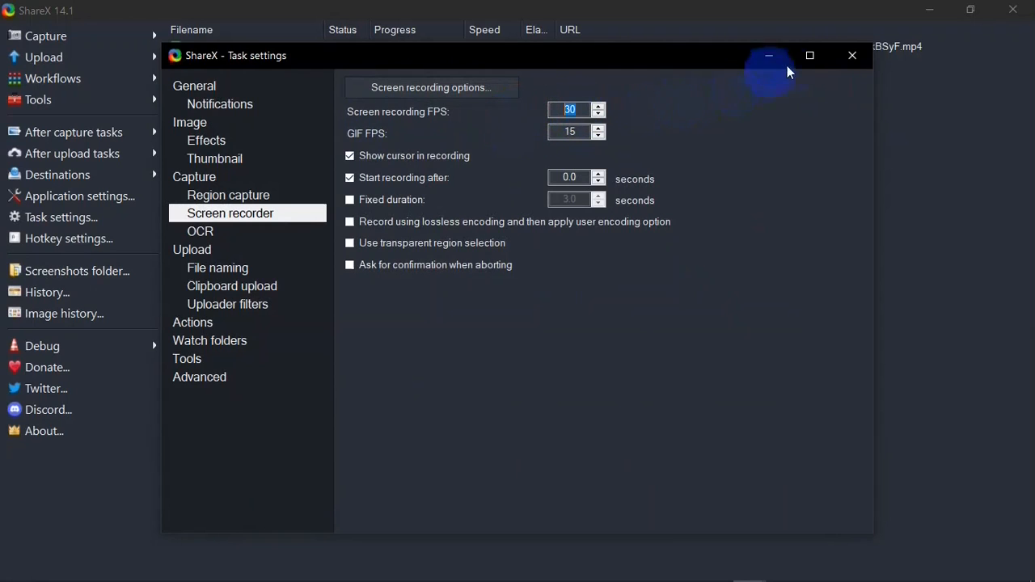
click(851, 55)
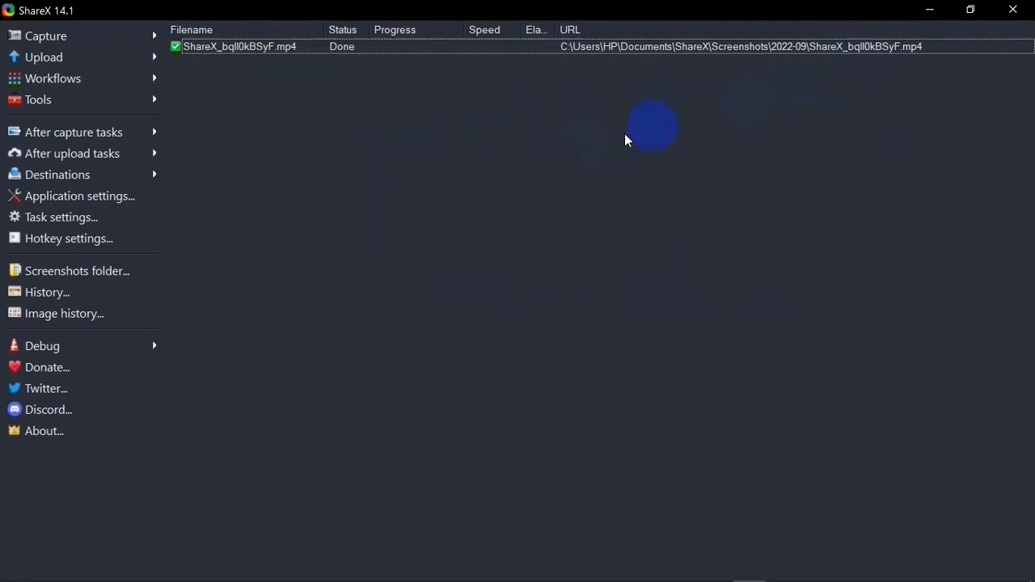
Open the Tools menu listing color picker, image editor, video converter and OCR
click(38, 100)
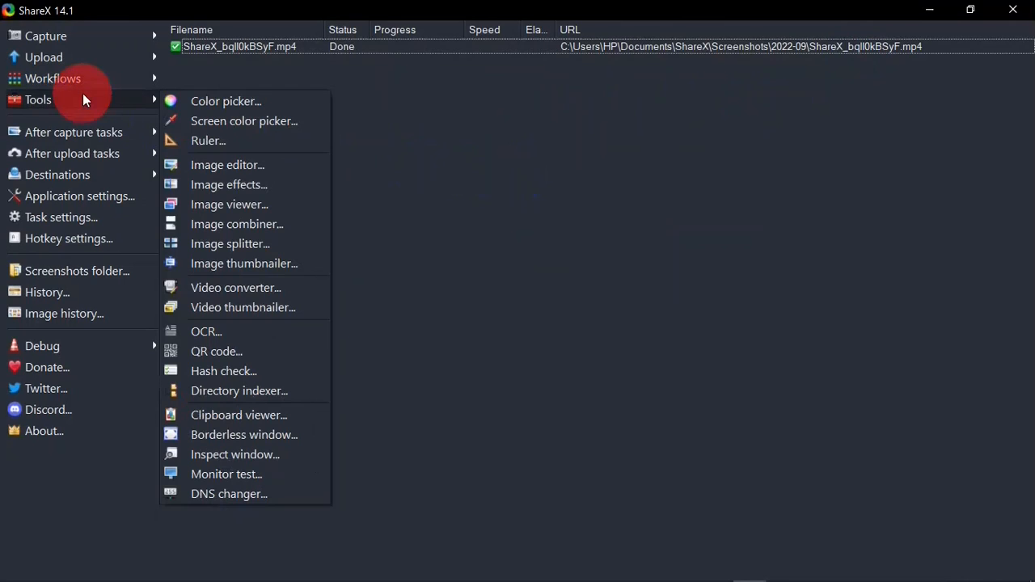
mouse_move(198, 370)
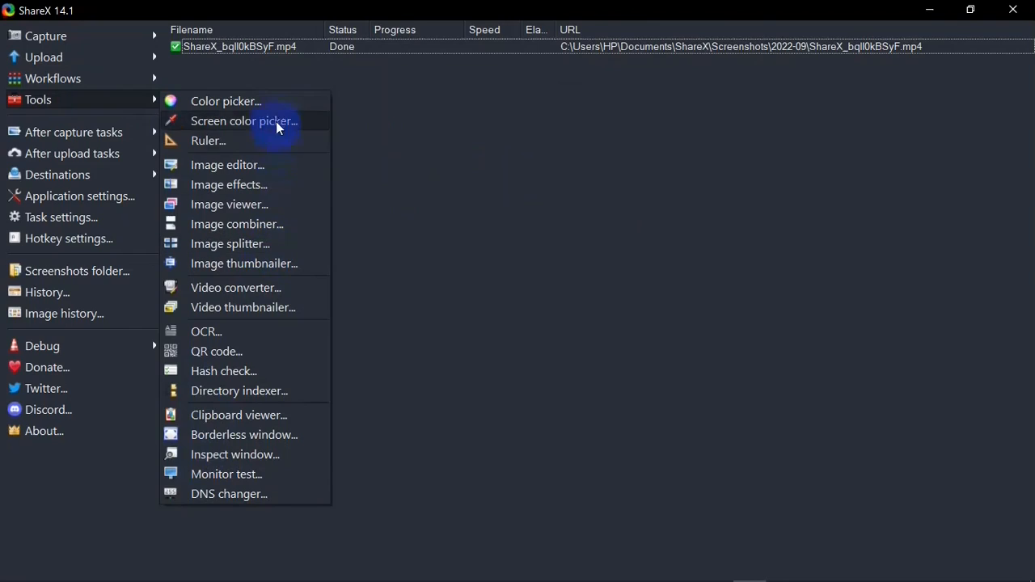
mouse_move(280, 141)
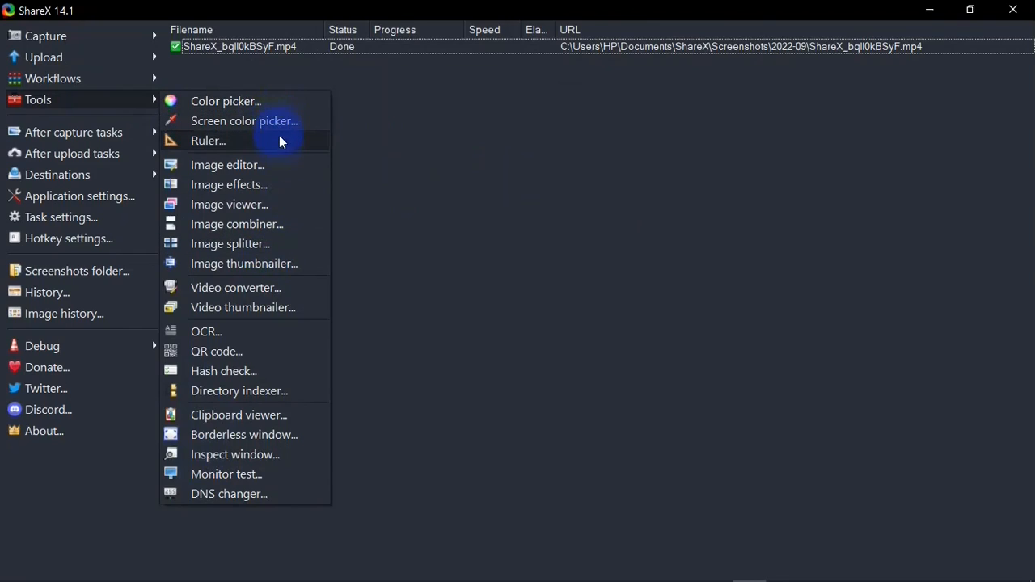
mouse_move(293, 121)
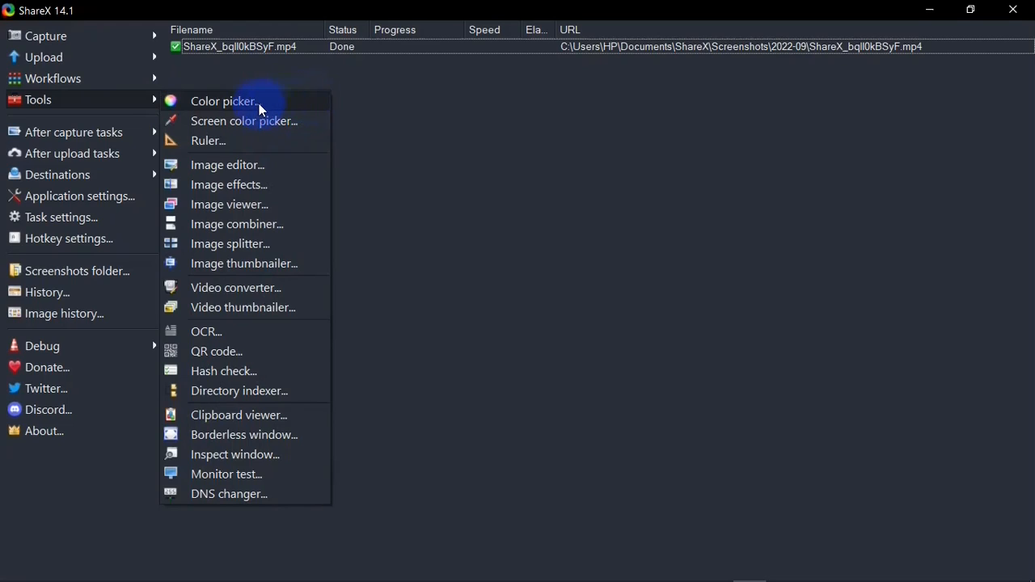
mouse_move(259, 244)
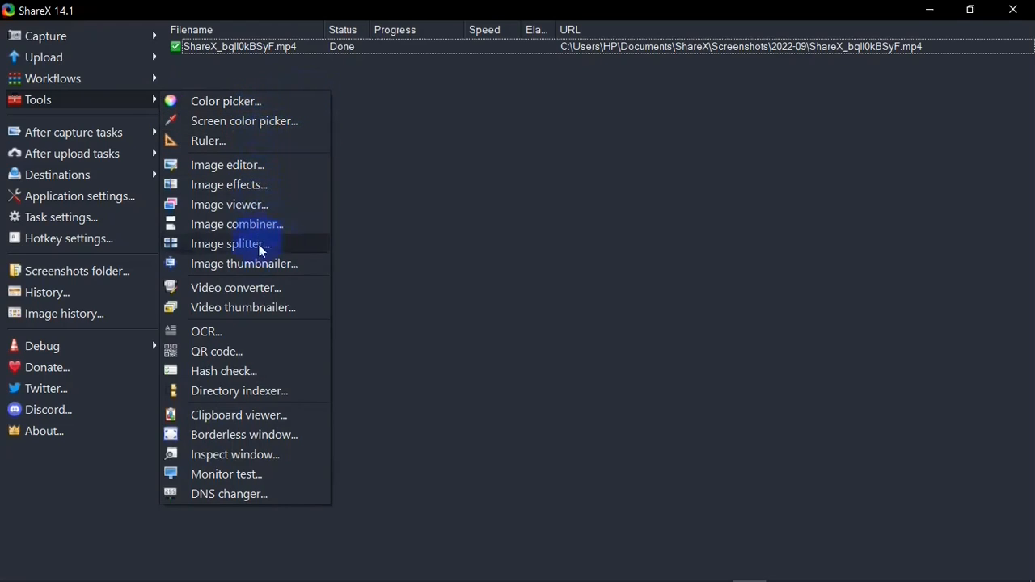
mouse_move(298, 166)
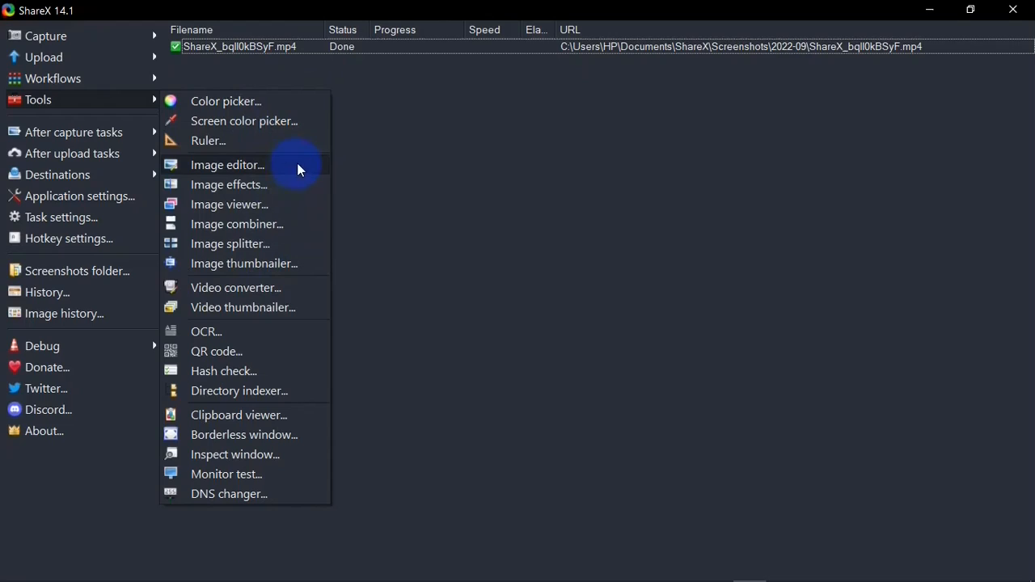
mouse_move(296, 195)
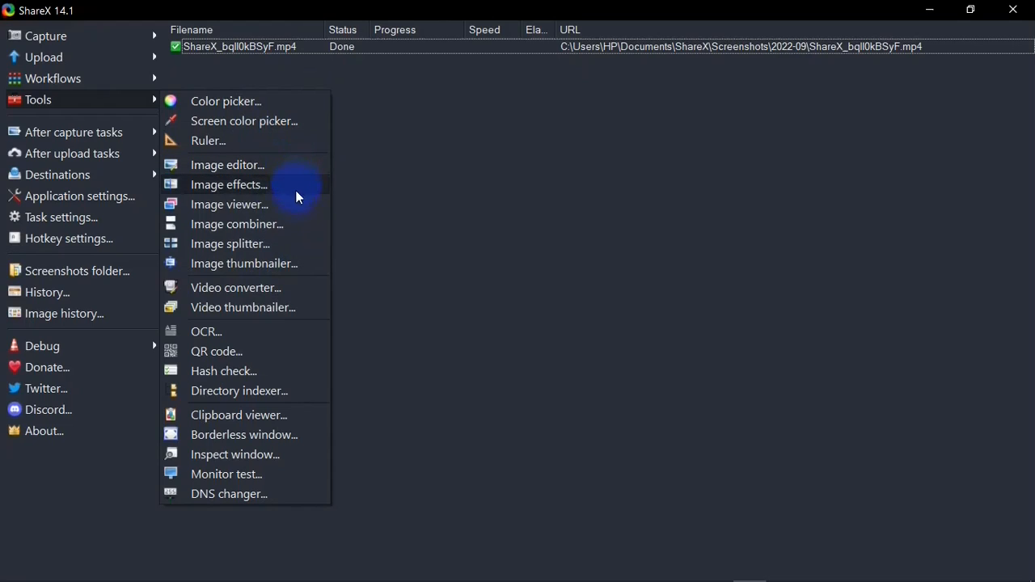
mouse_move(294, 224)
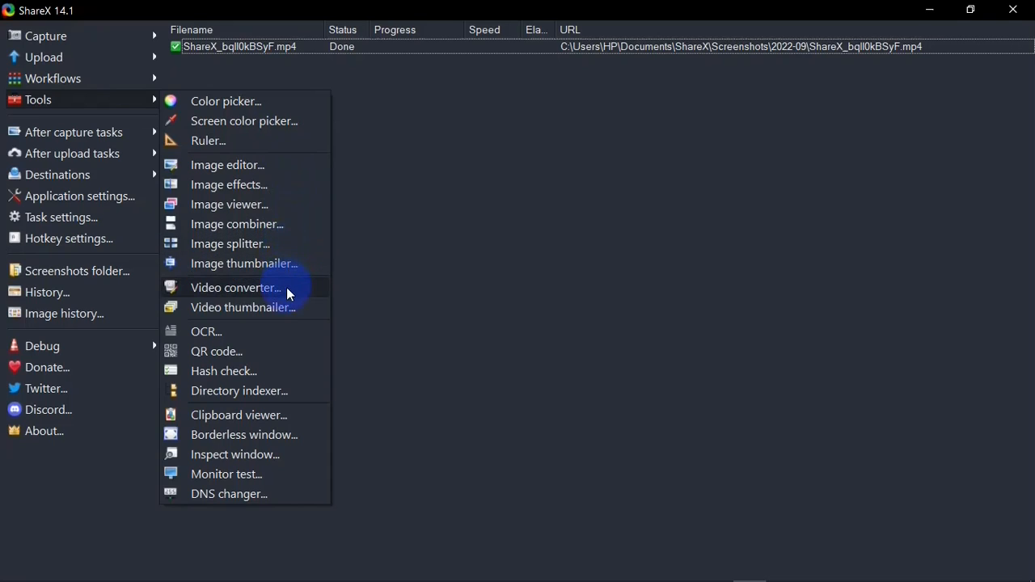
mouse_move(281, 299)
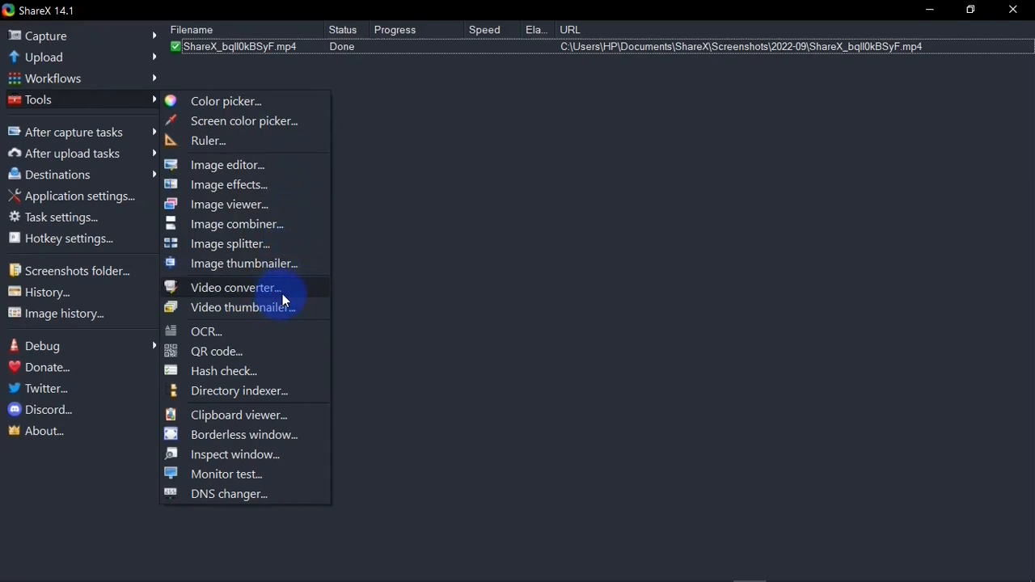
Set the video converter's output folder to the Desktop instead of New folder (2)
click(236, 287)
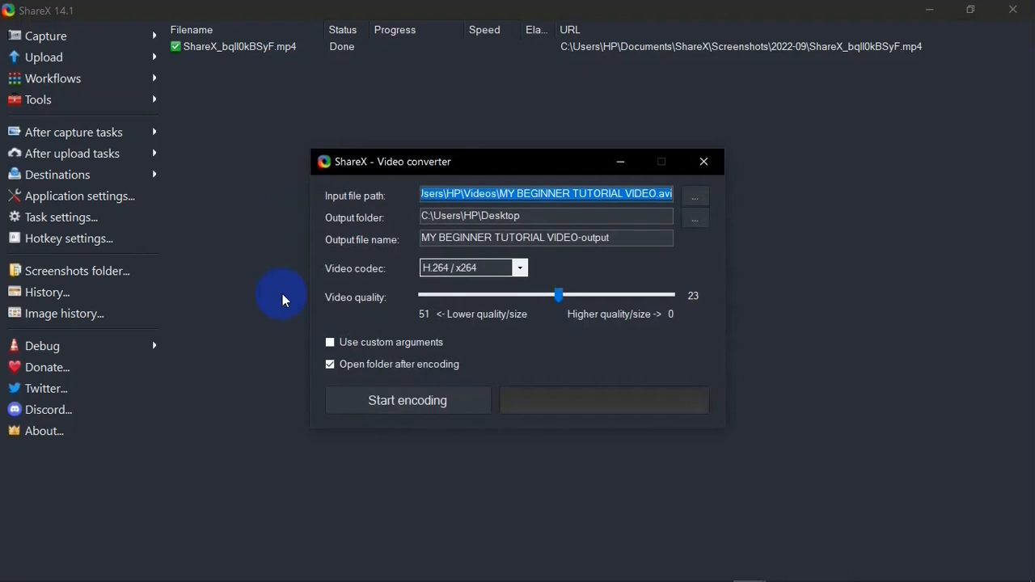
mouse_move(696, 225)
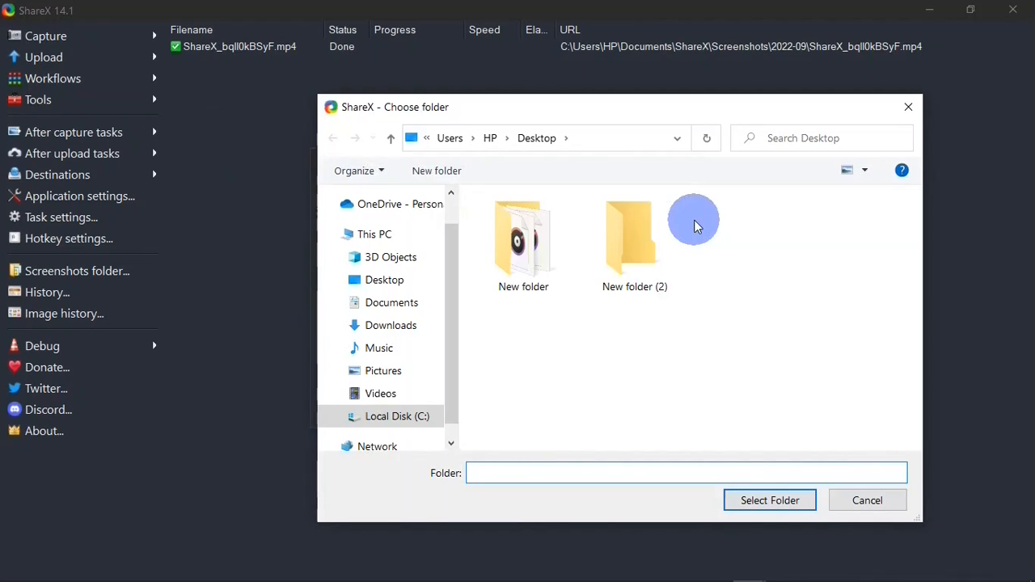
click(384, 280)
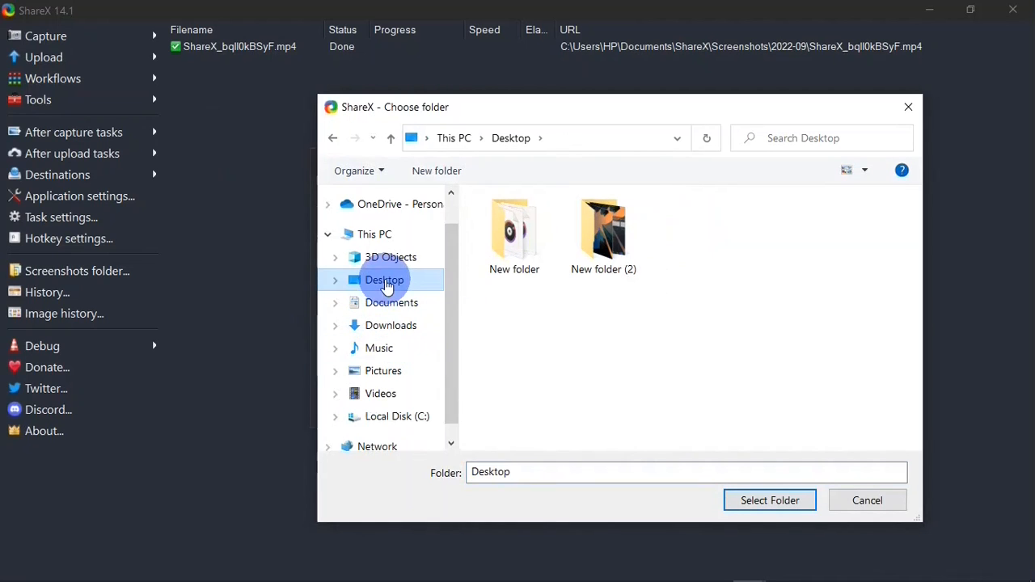
click(603, 231)
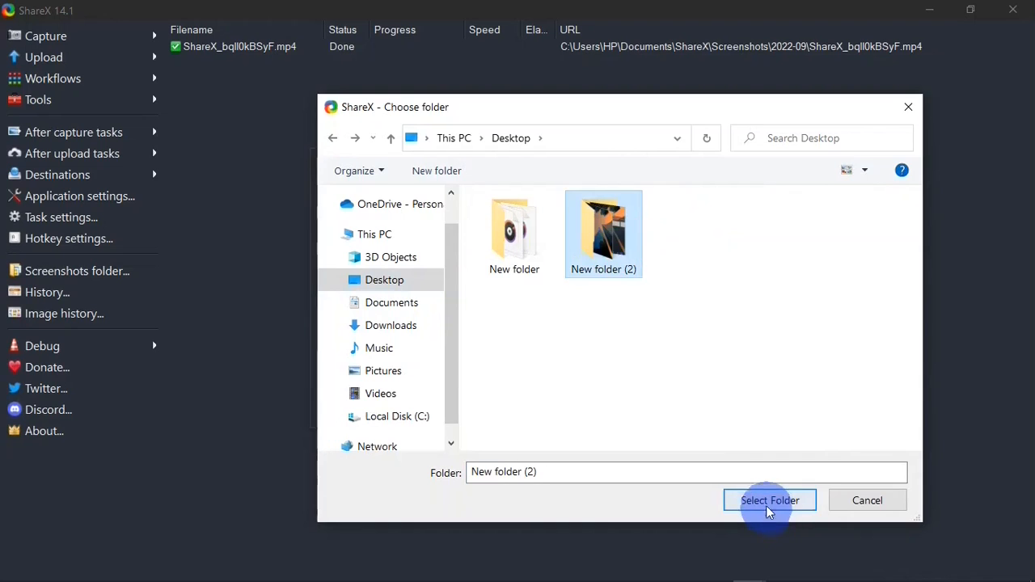
click(770, 500)
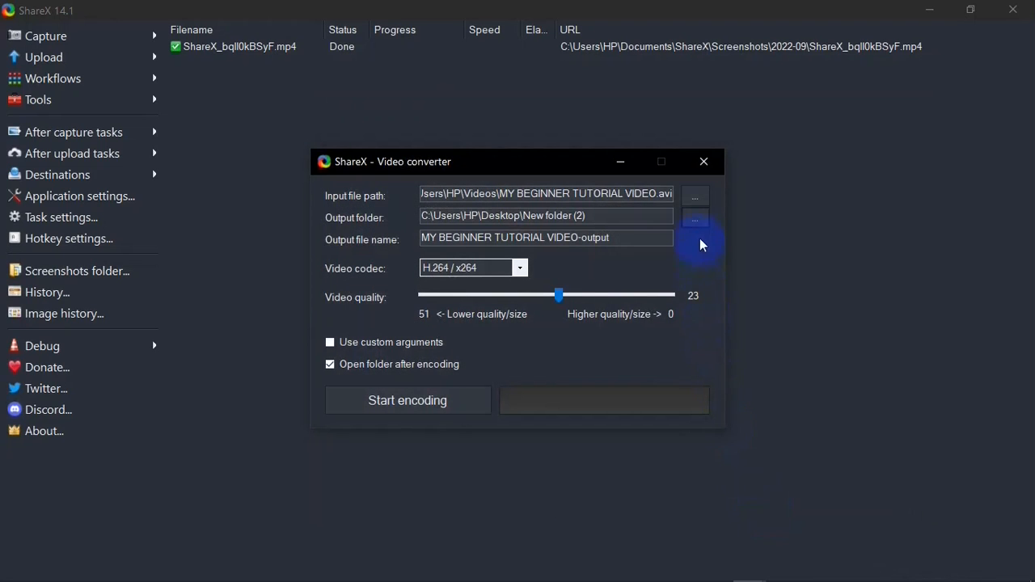
click(694, 216)
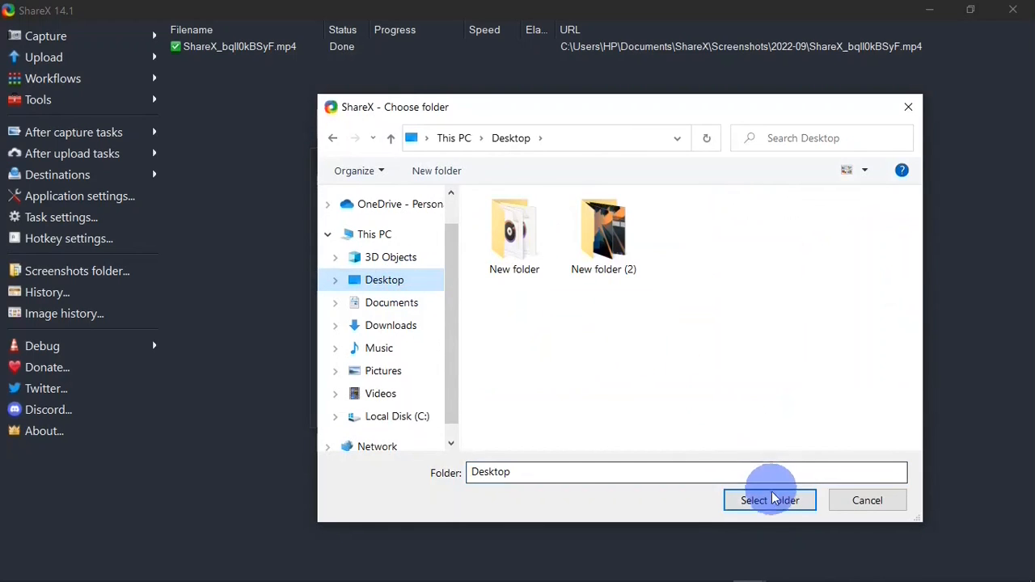
click(770, 499)
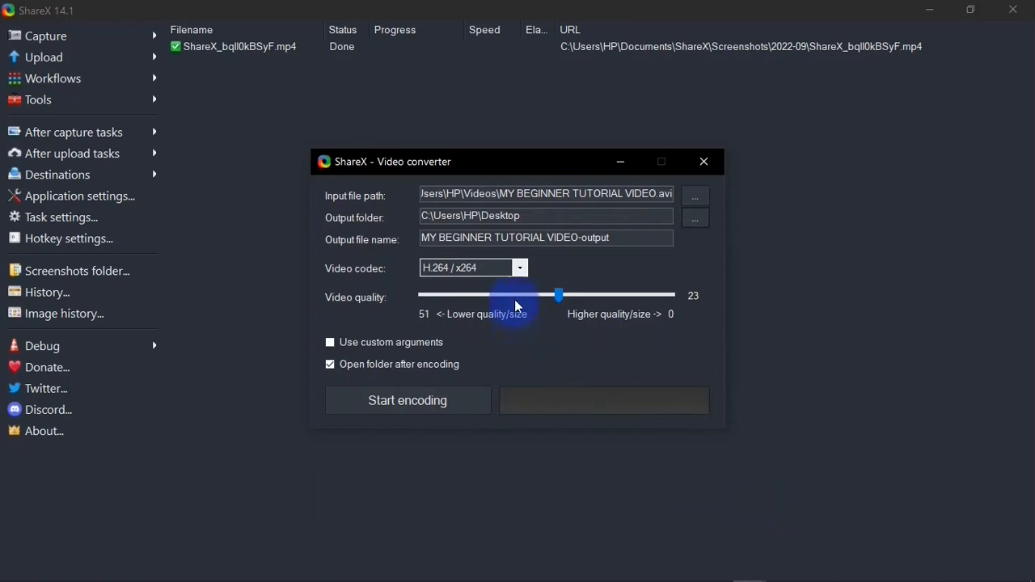
Name the output file DENNISTECHTIPS and keep H.264 as the video codec
text(DENNIS)
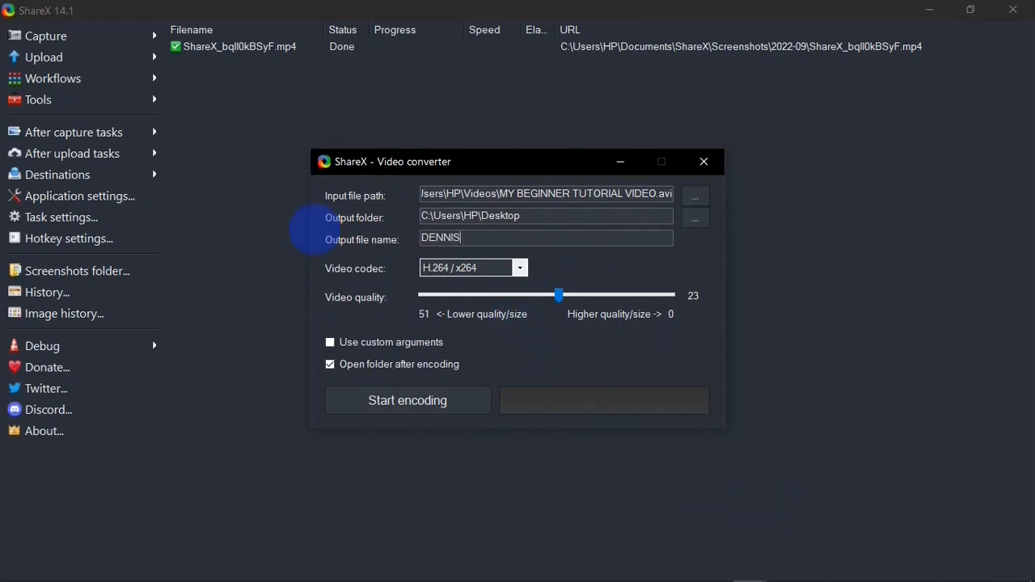
text(TECHTIPS)
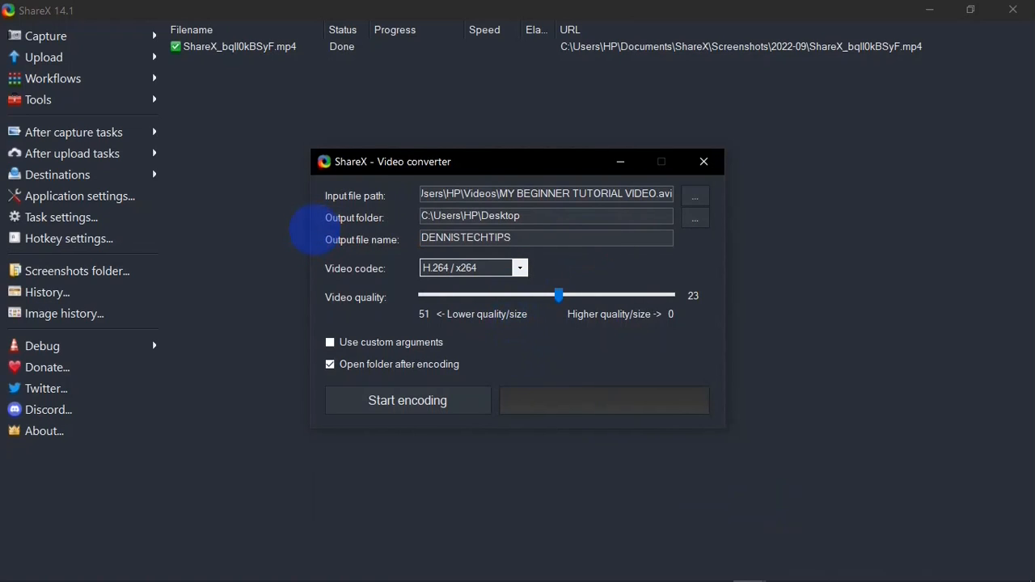
click(519, 268)
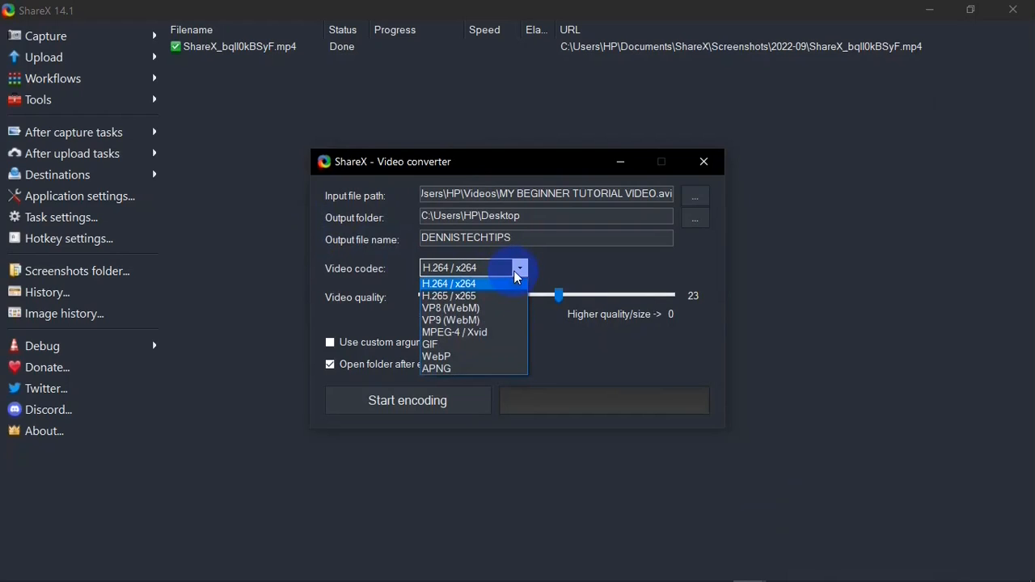
click(448, 283)
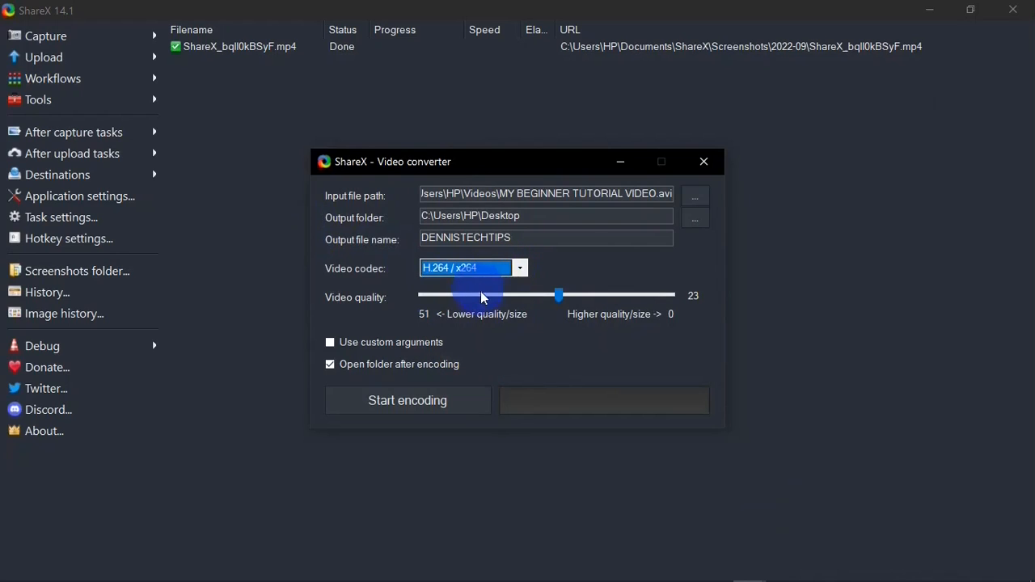
Return video quality to 23 after trying 28 and 51, then start encoding
drag(558, 296, 538, 295)
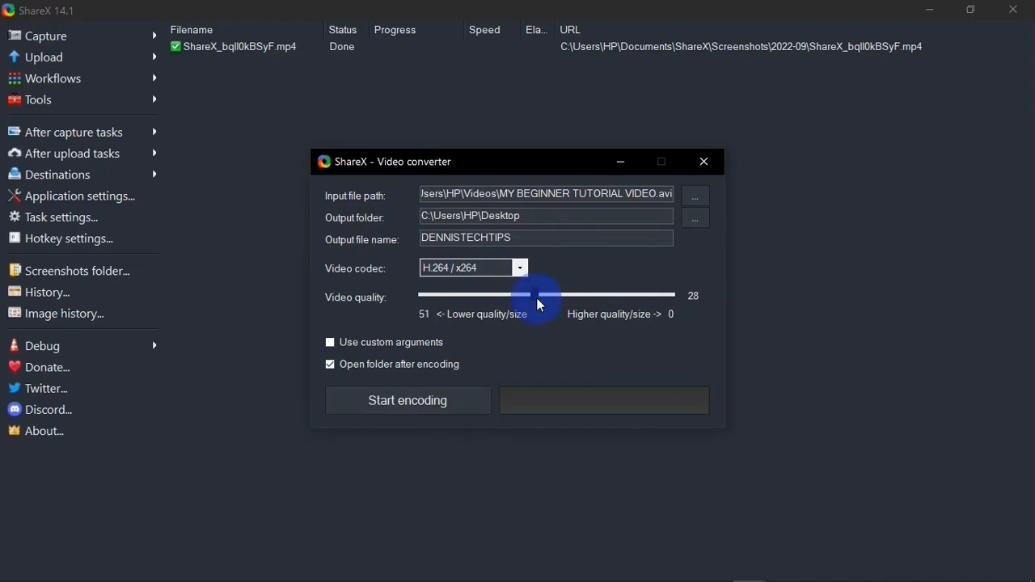
drag(538, 295, 421, 296)
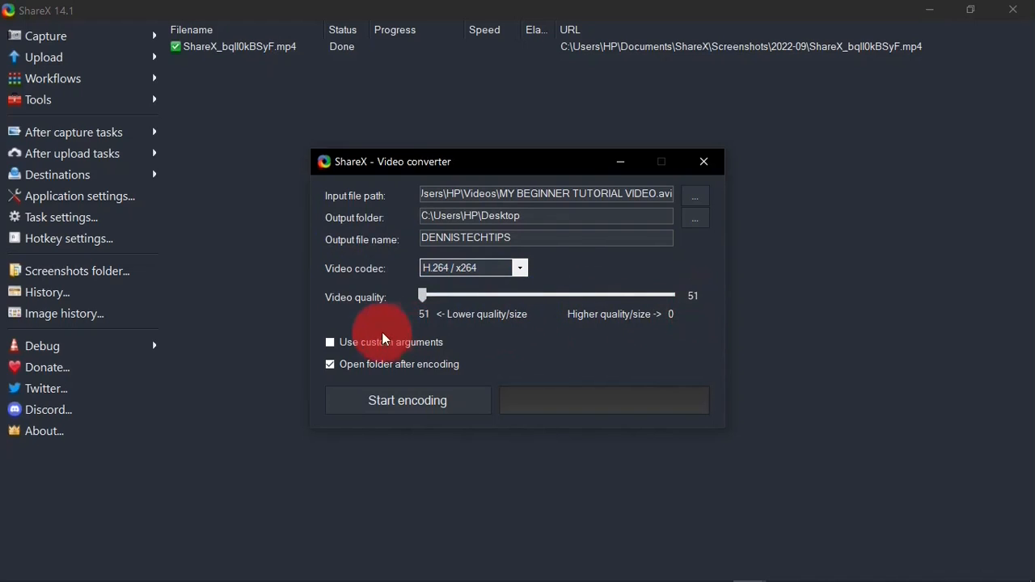
mouse_move(423, 338)
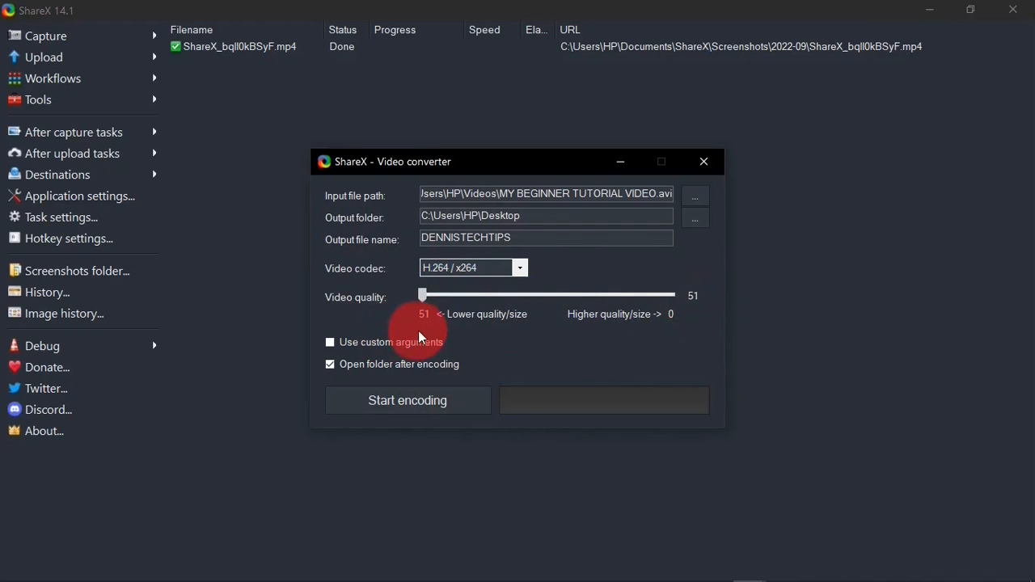
drag(420, 296, 550, 296)
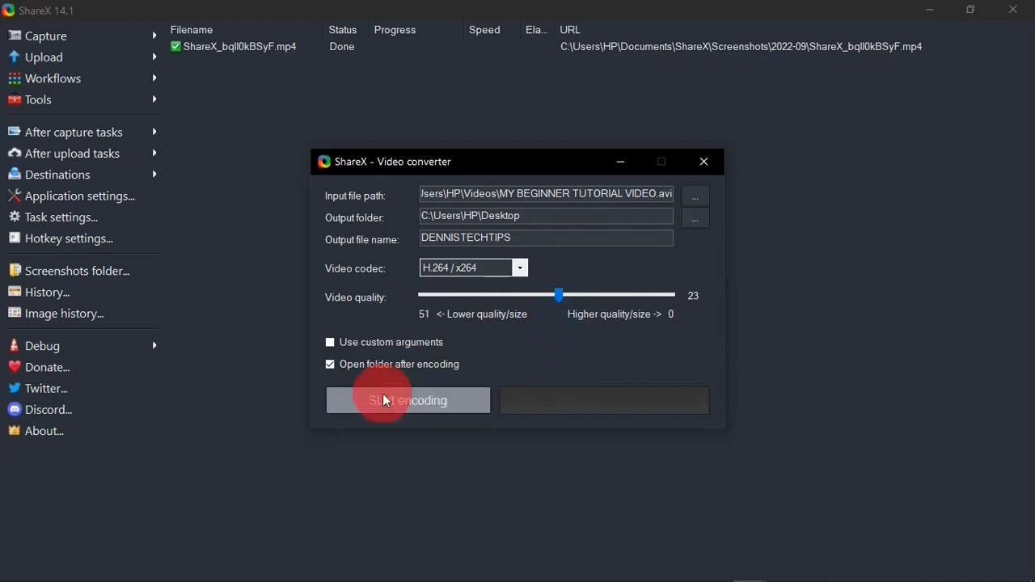
click(407, 400)
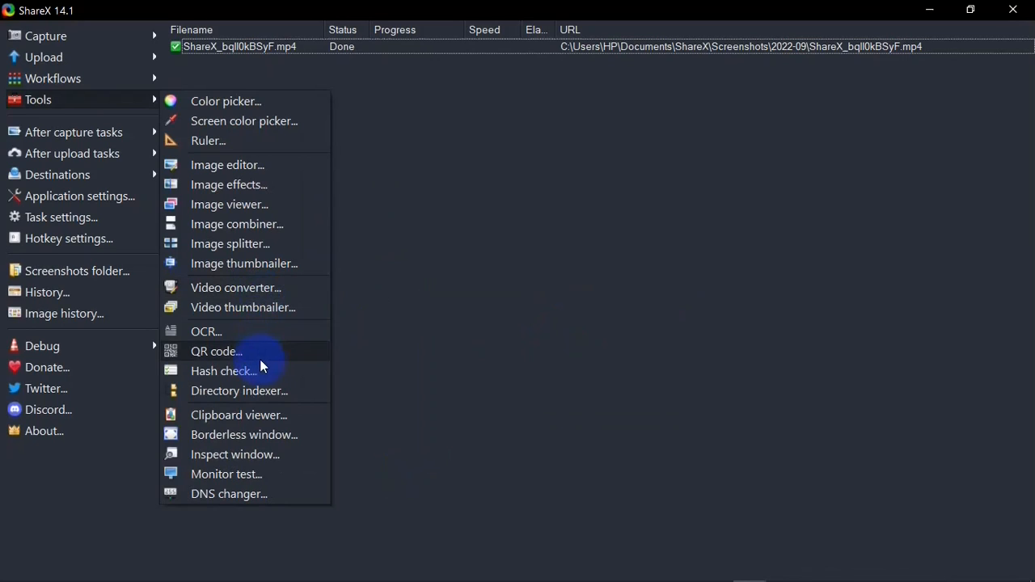
Generate a QR code from the text 'SUBSCRIBE TO DENNISTECHTIPS'
click(216, 351)
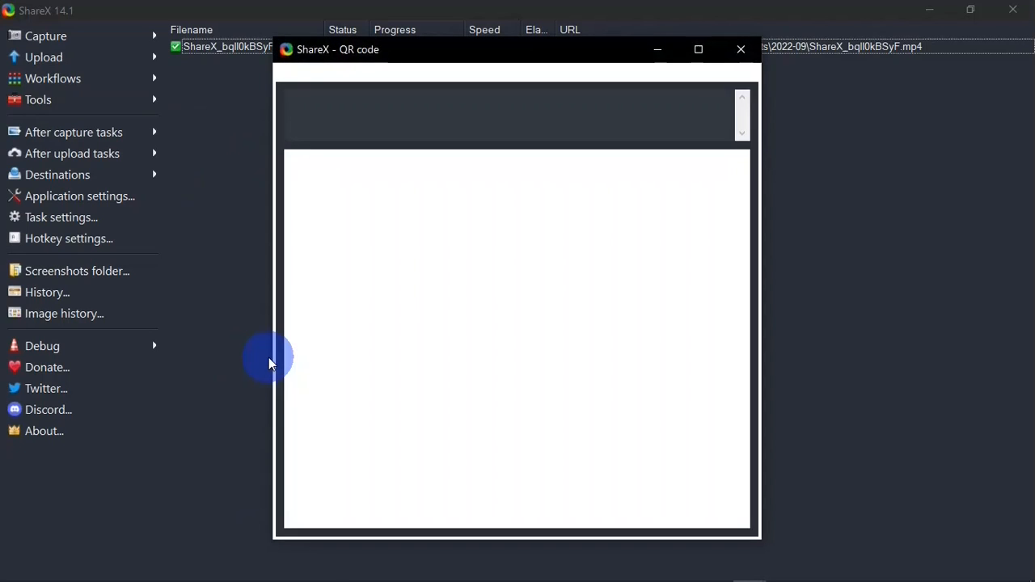
click(295, 73)
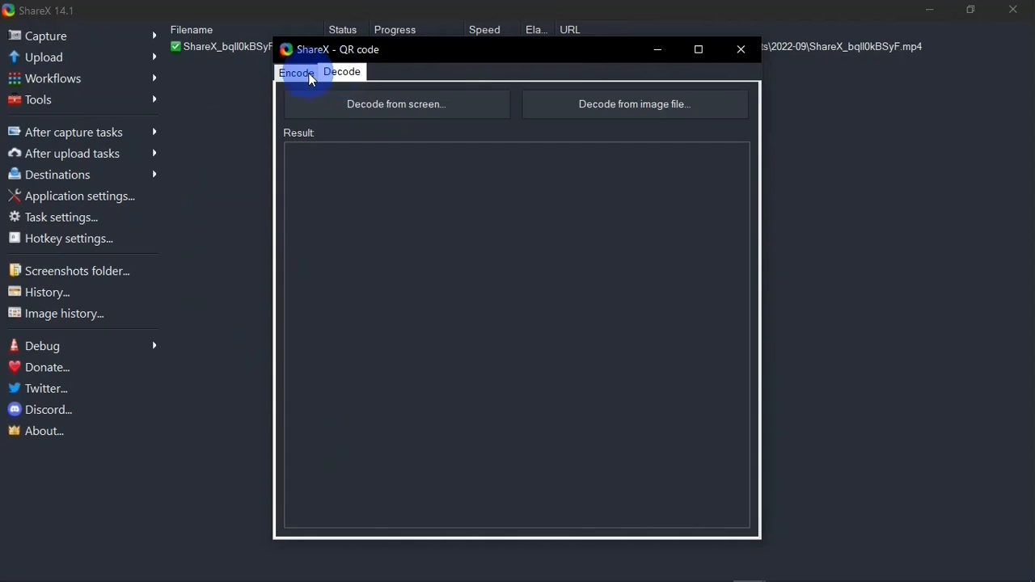
click(295, 72)
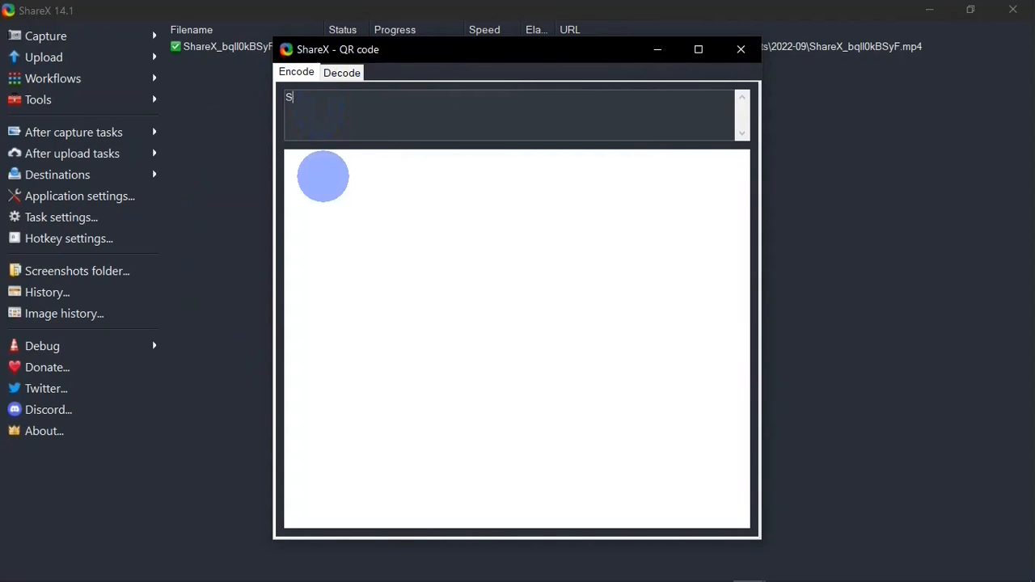
text(UBSCRIBE TO DENNISTECHTIPS)
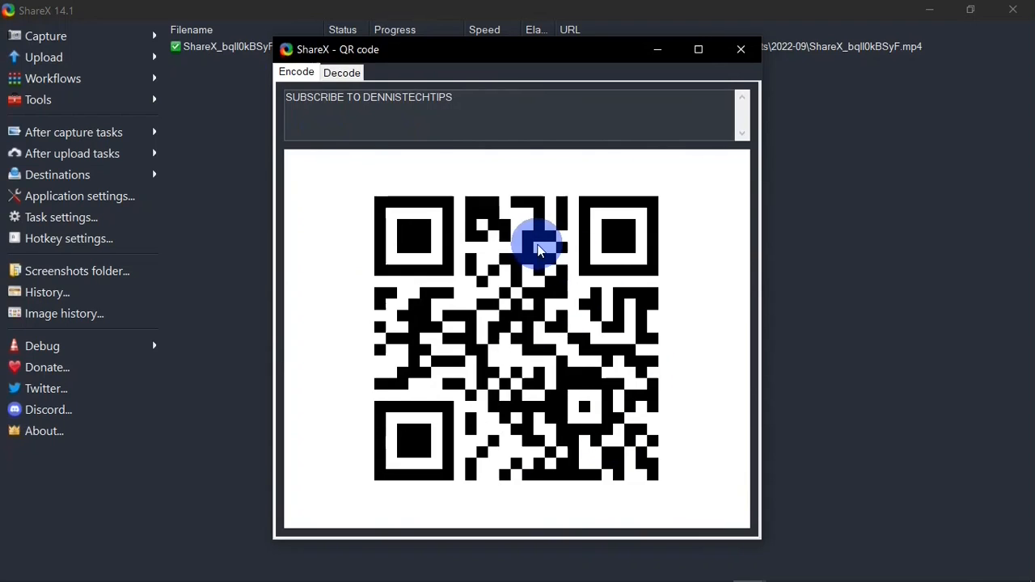
View the generated QR code's options, then close the QR code window
right_click(538, 250)
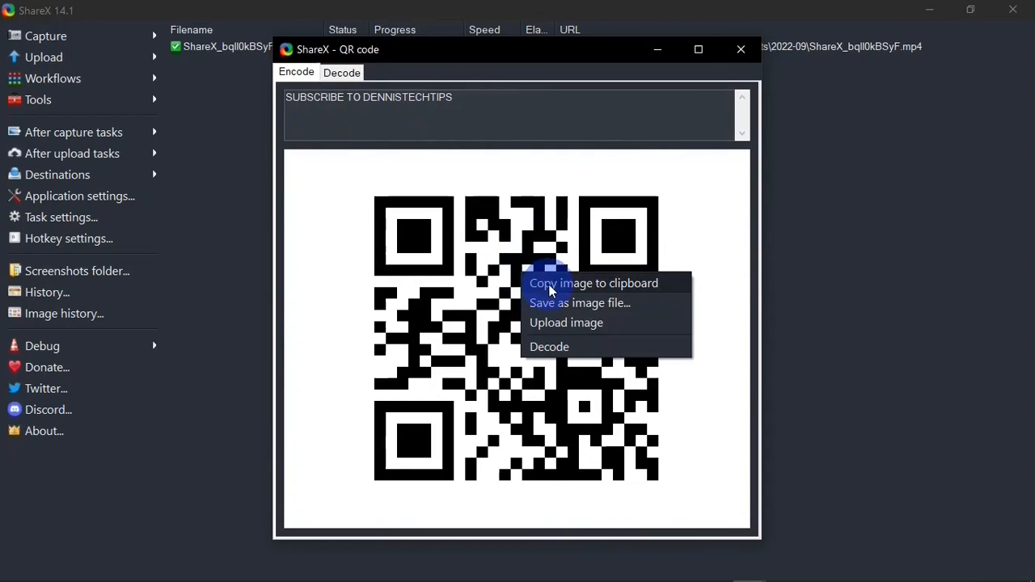
mouse_move(635, 314)
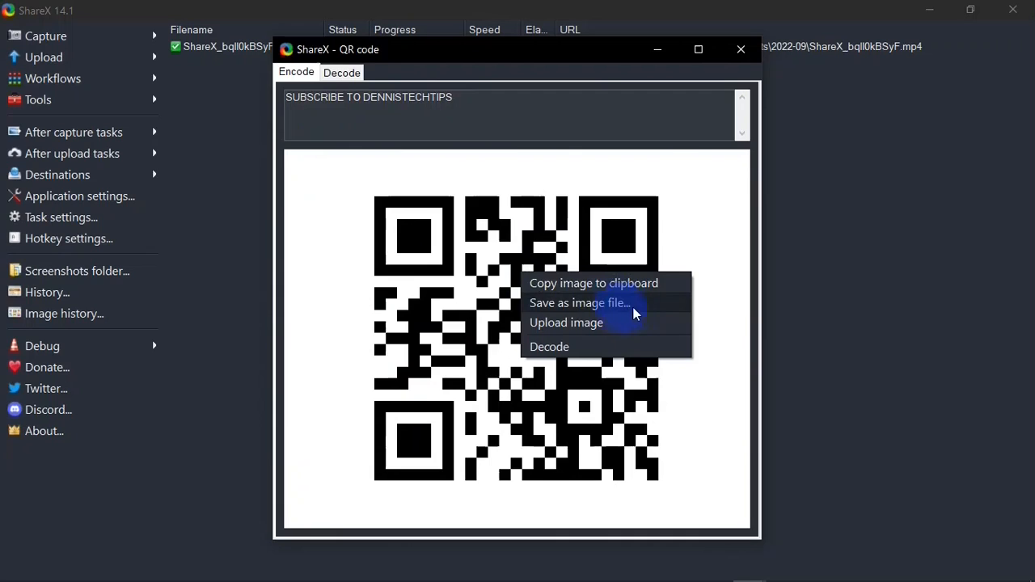
mouse_move(633, 332)
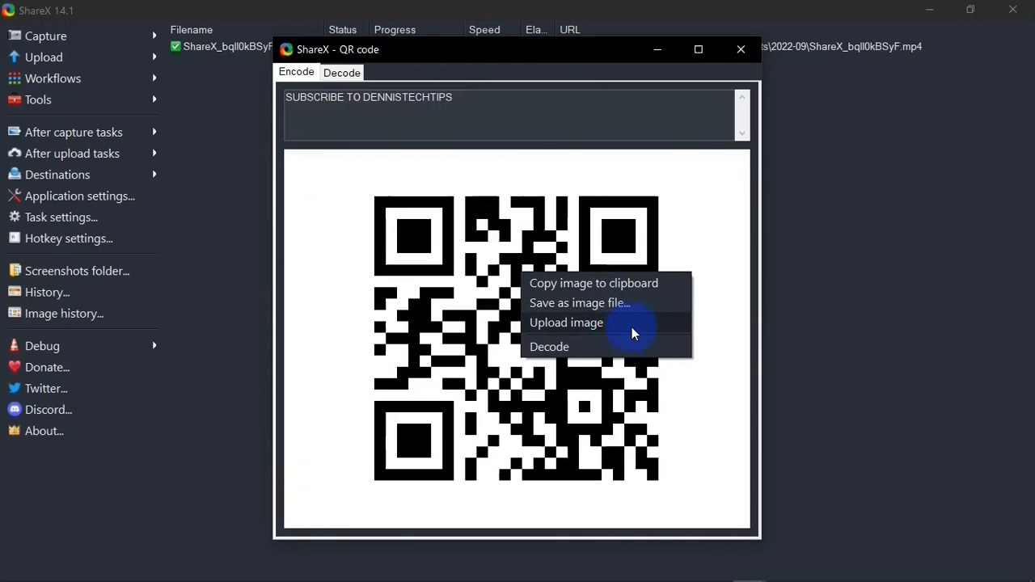
click(566, 322)
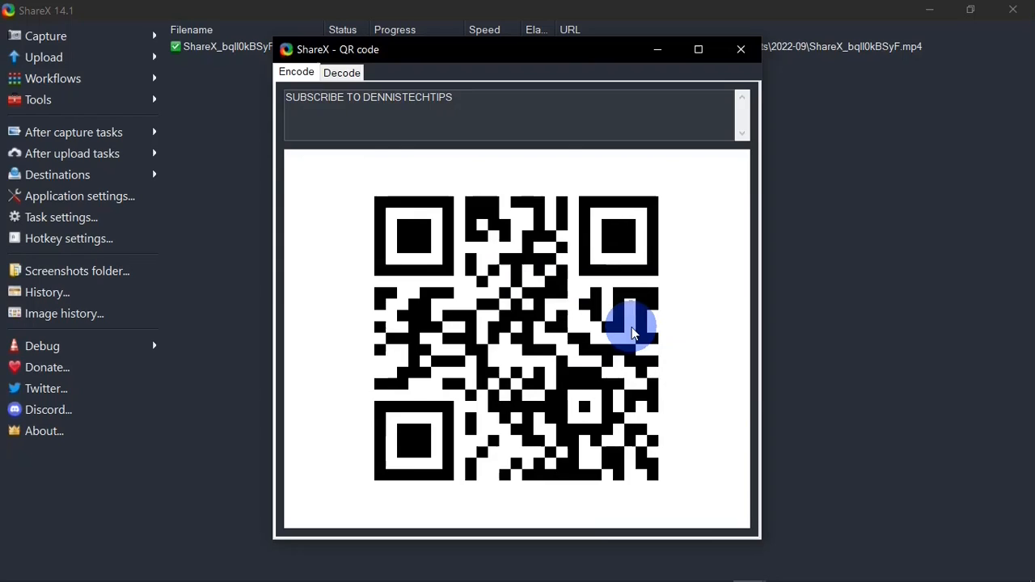
click(740, 50)
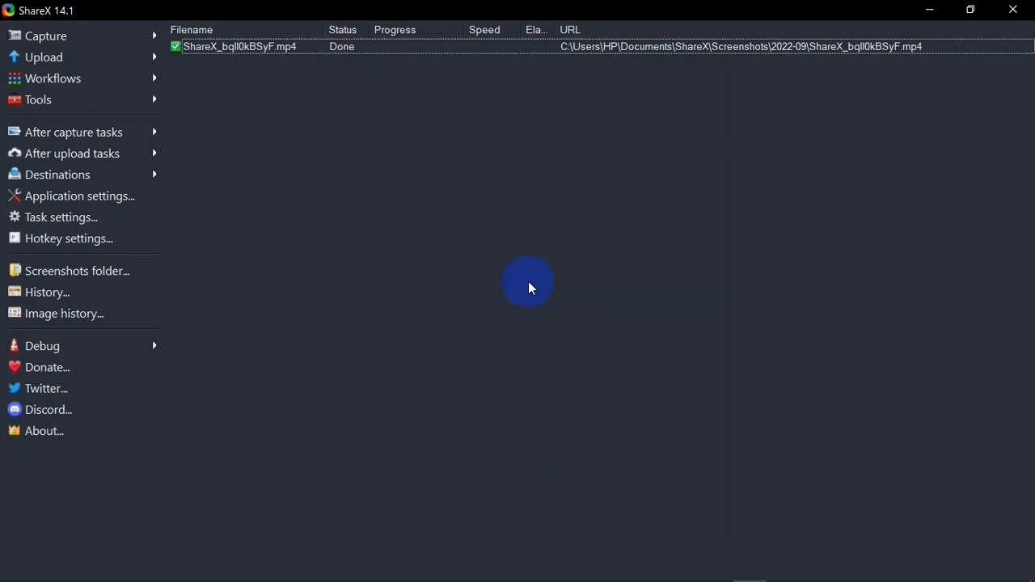